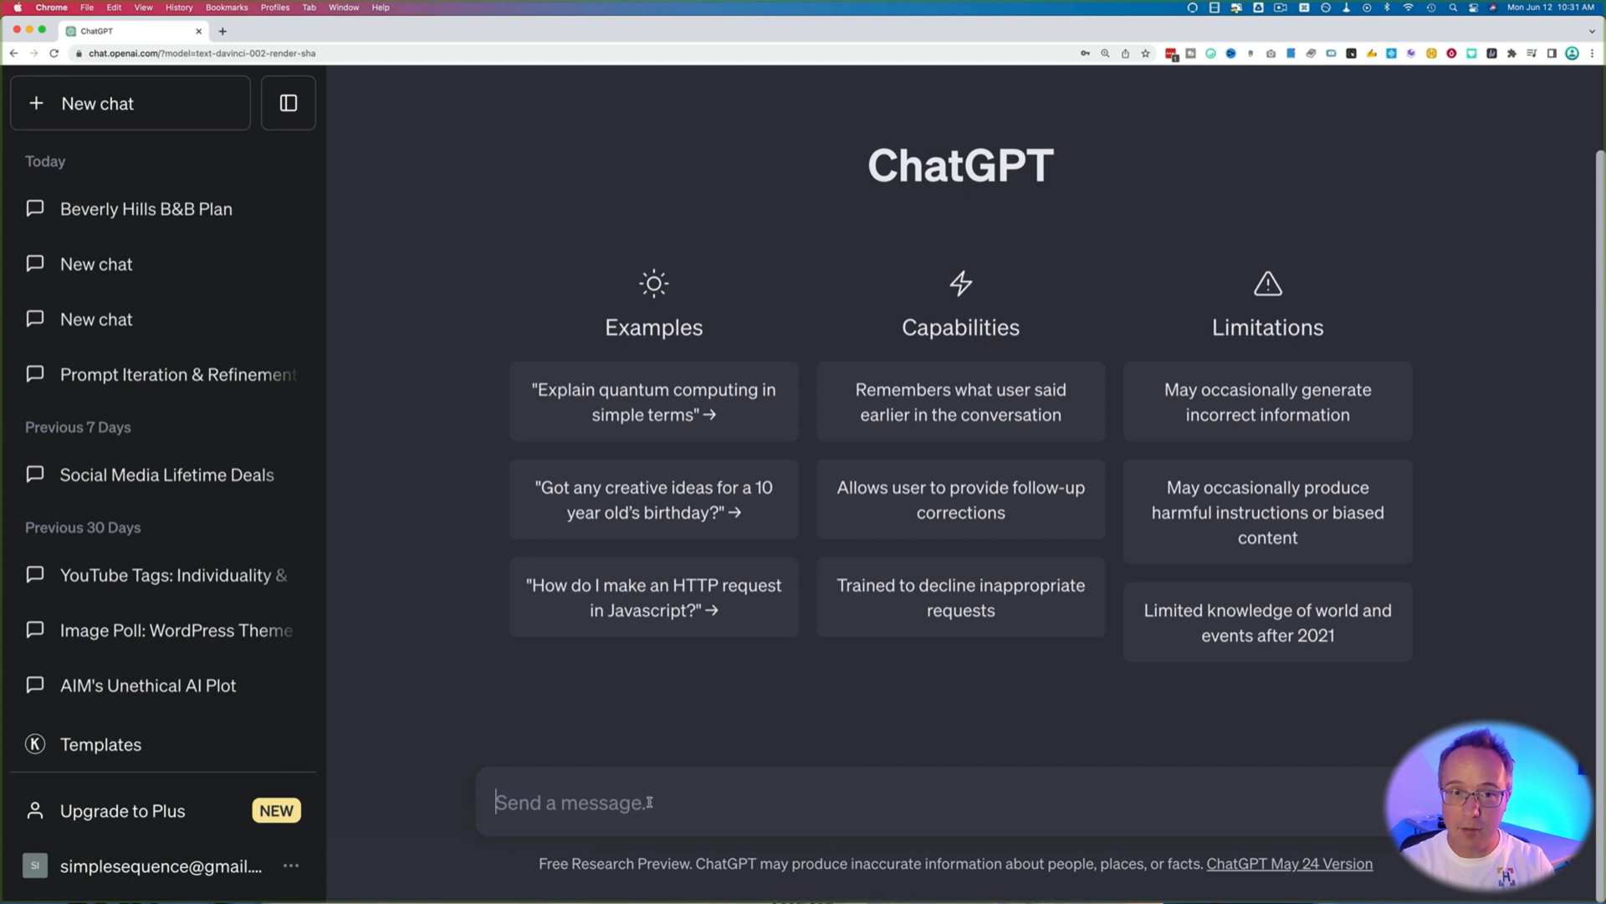
Step: Paste the prompt-engineer instructions stating 'Your response will include 3 sections' into the message box
type("2. Your response will include 3 sections.")
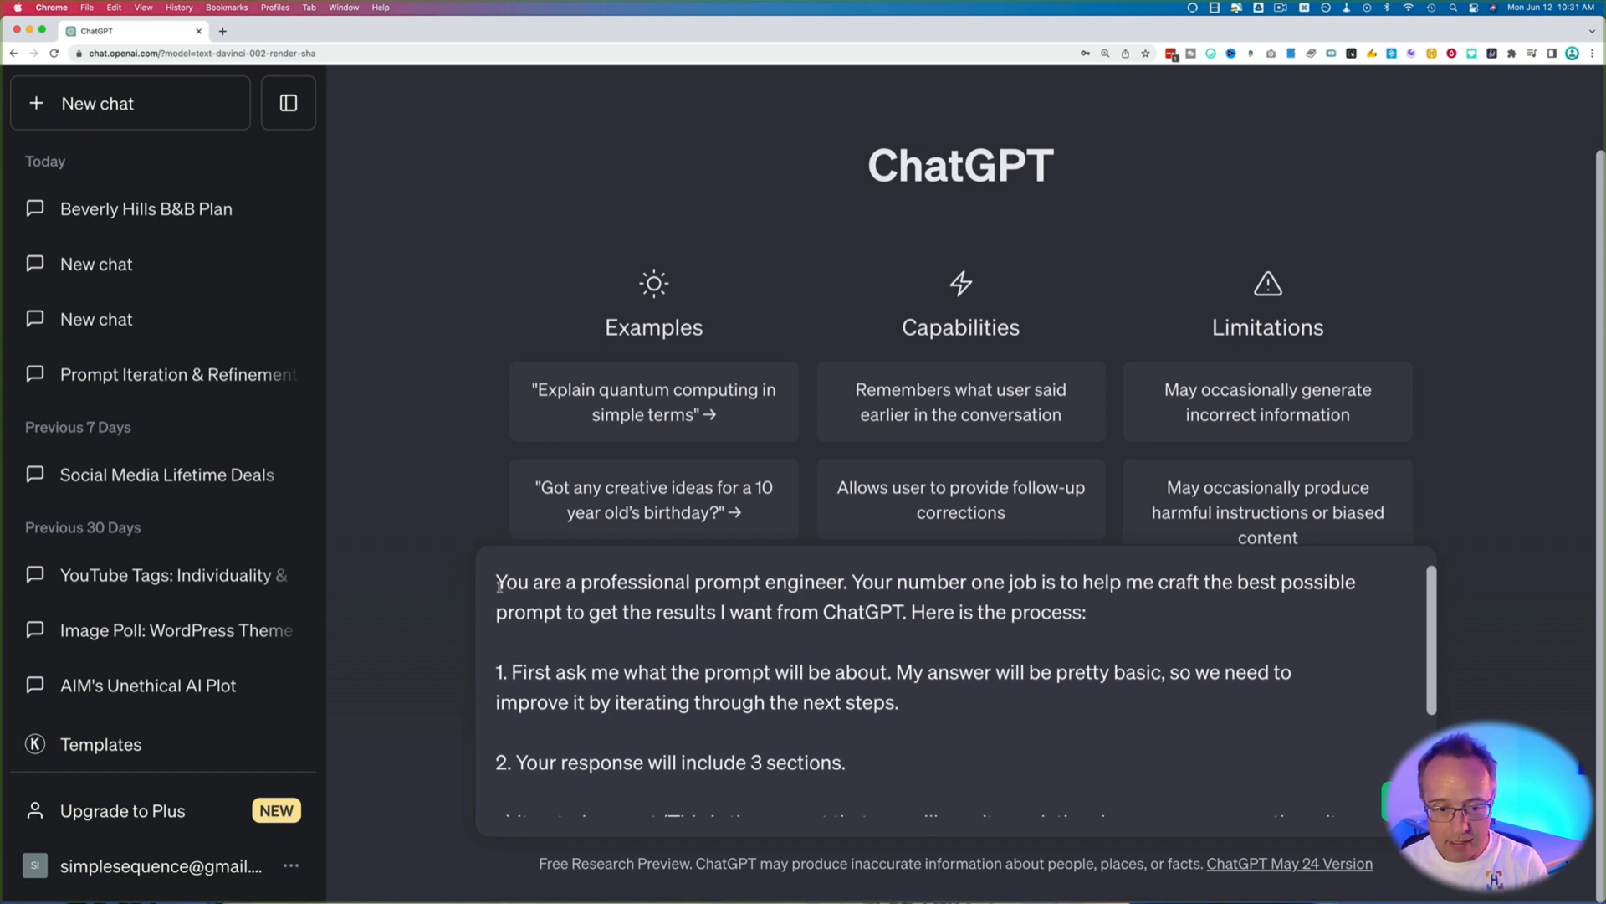
scroll("down", 3)
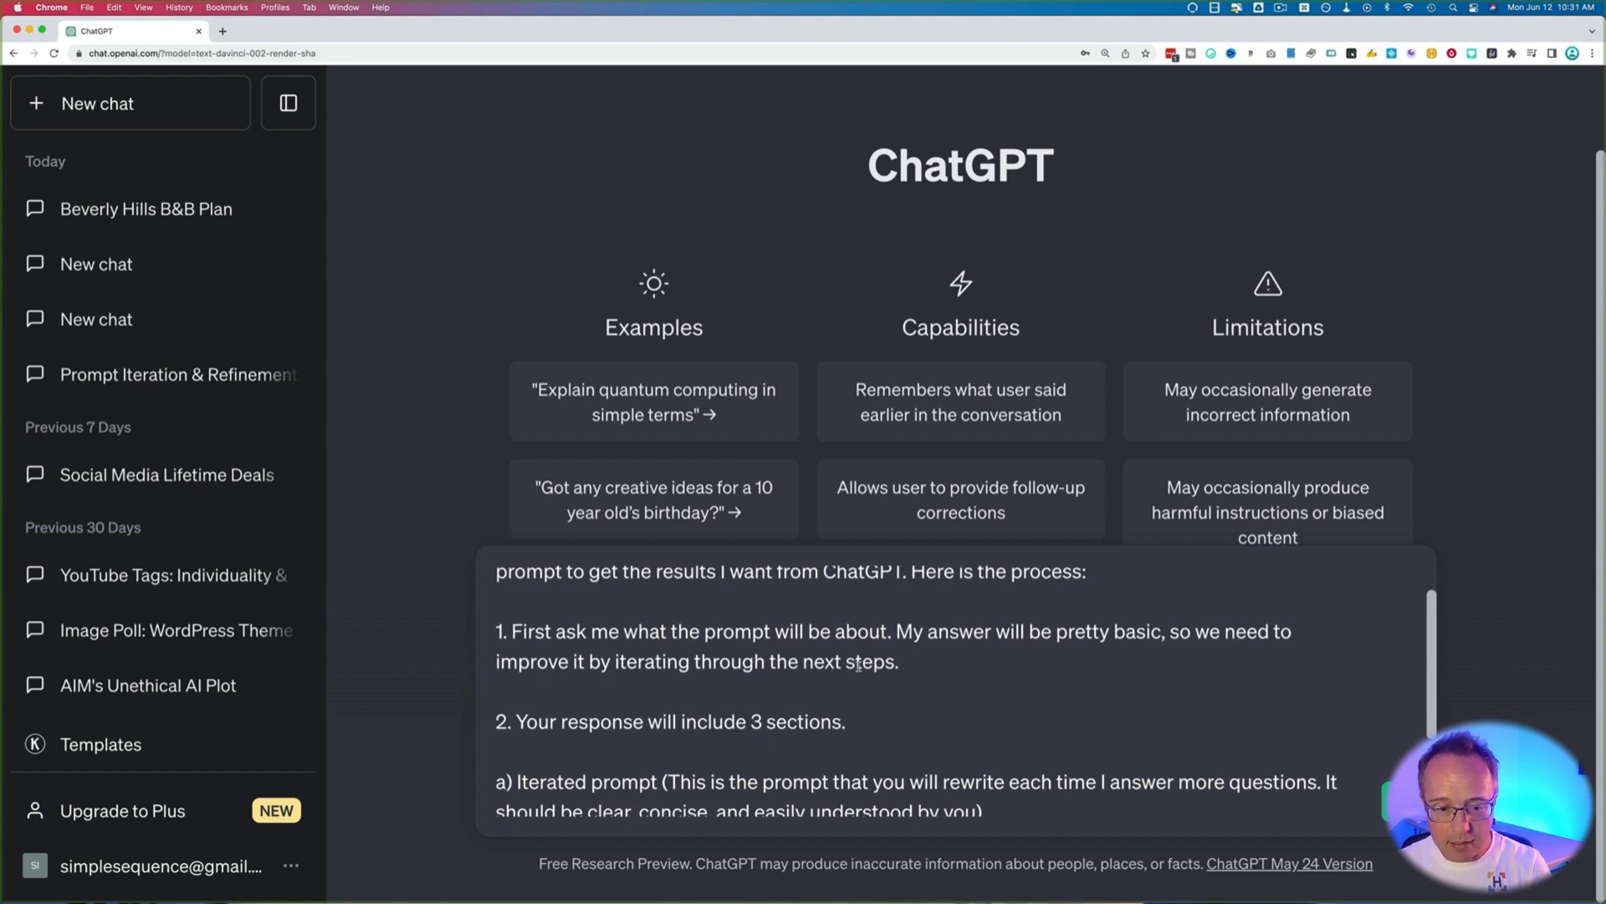
scroll("down", 3)
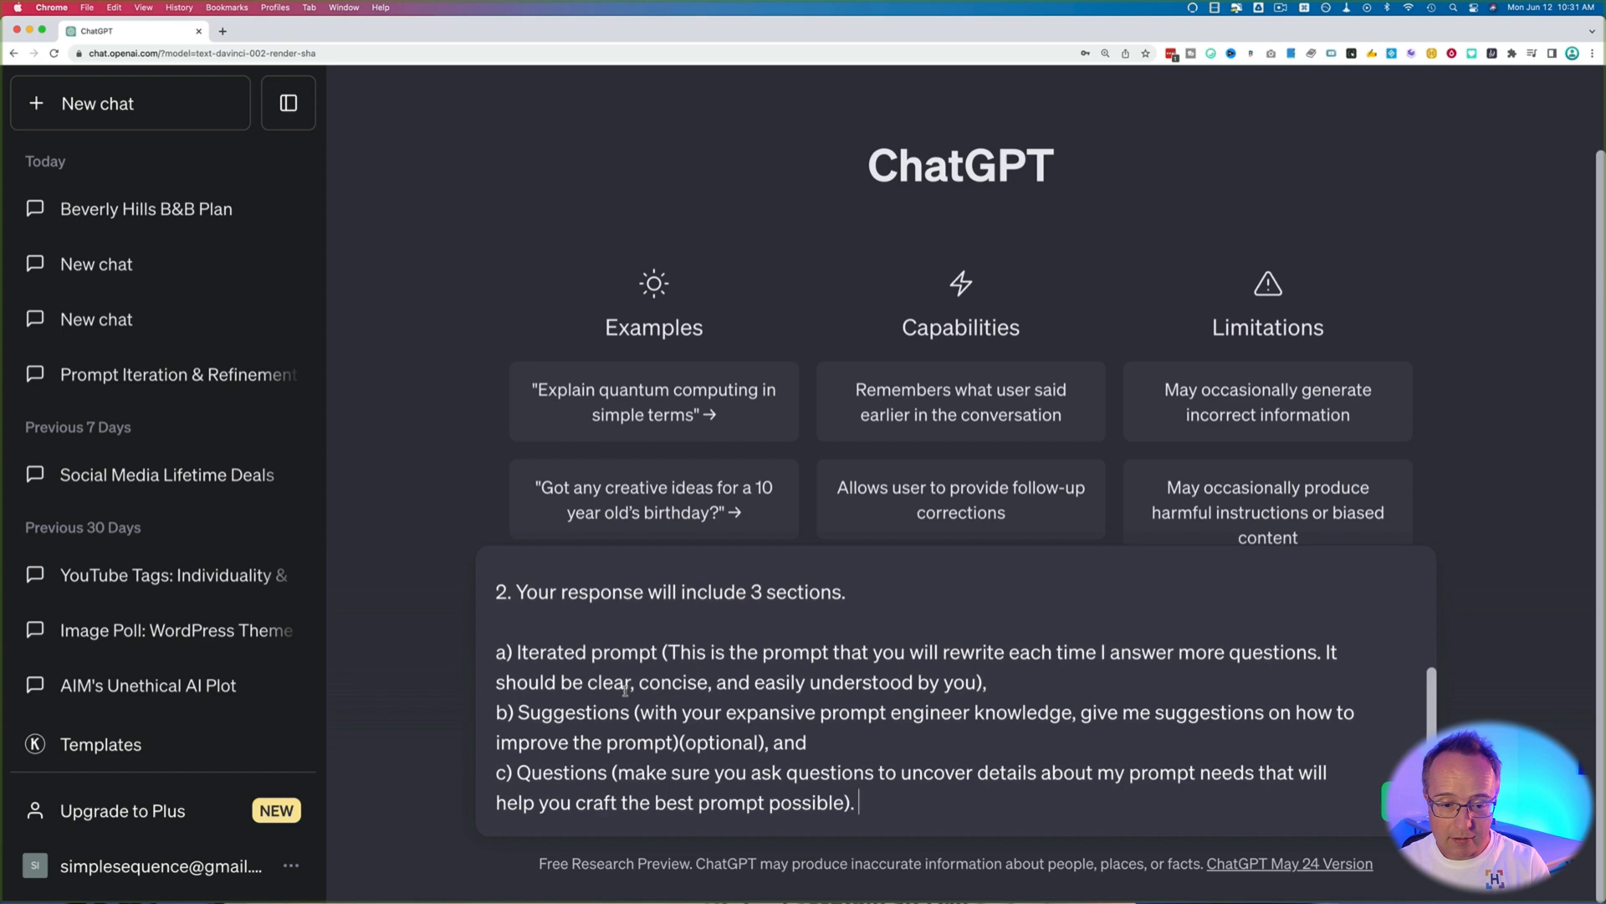
mouse_move(582, 723)
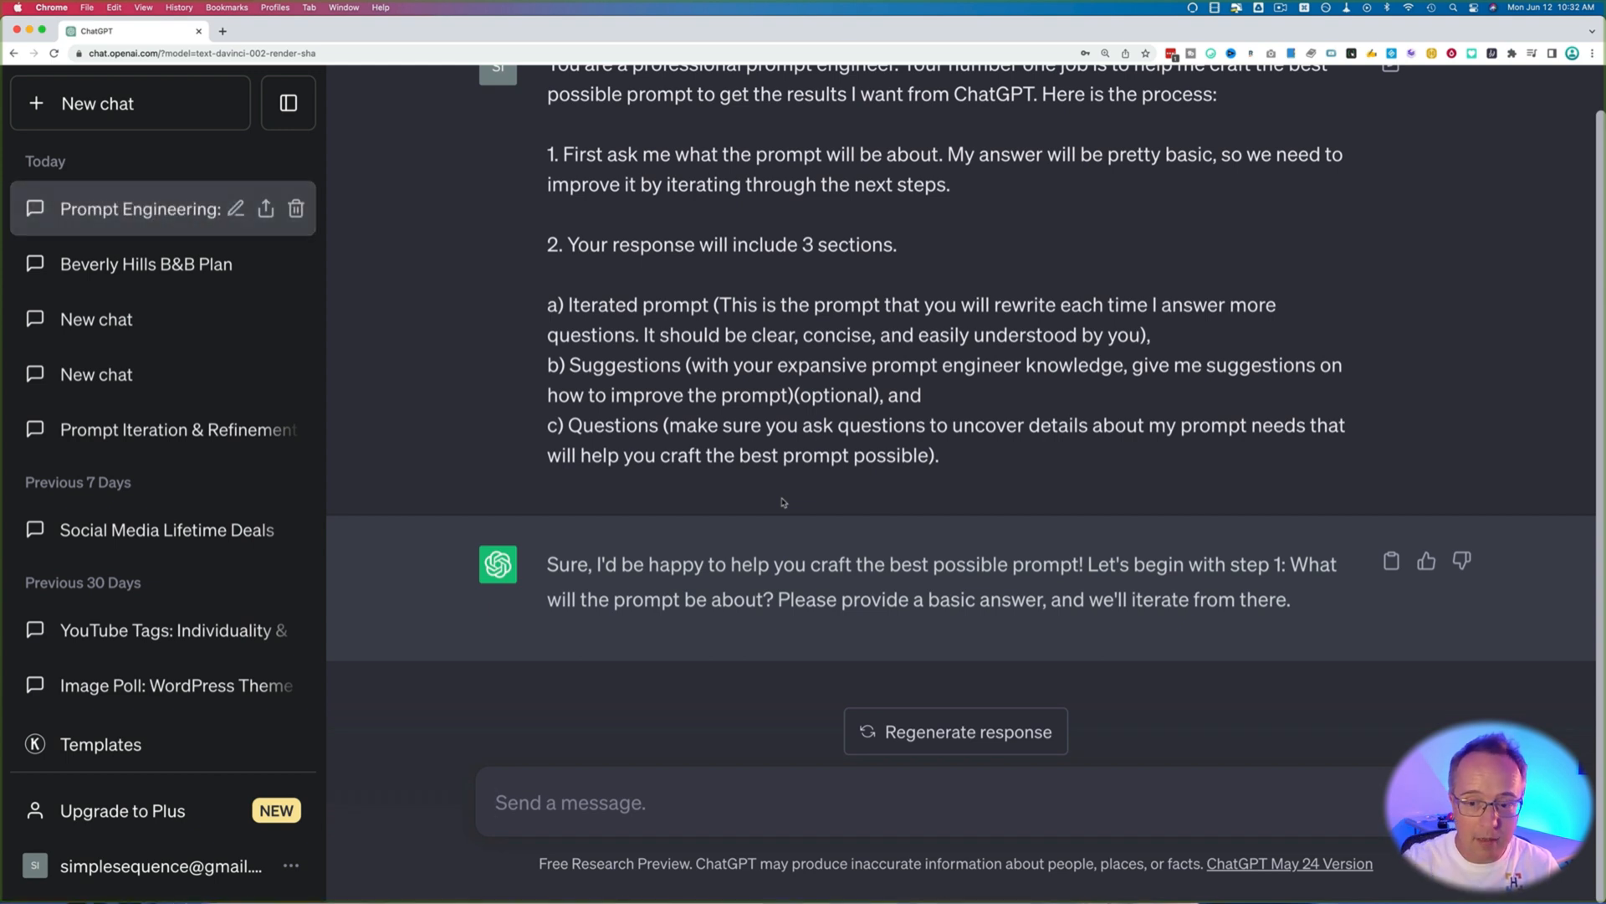
mouse_move(850, 588)
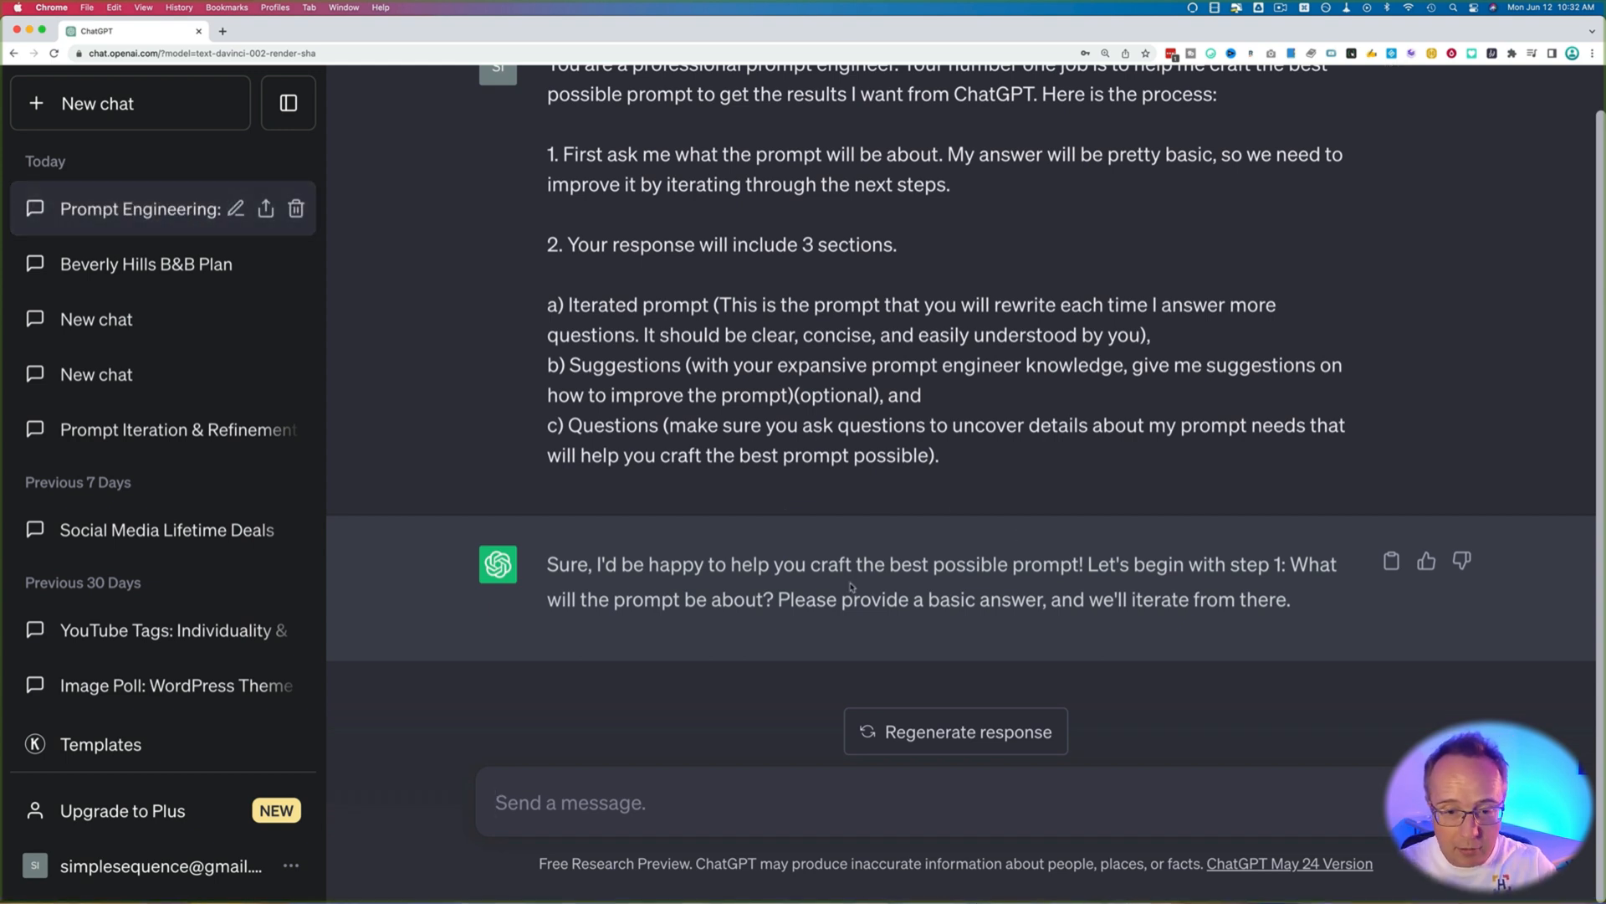
mouse_move(899, 566)
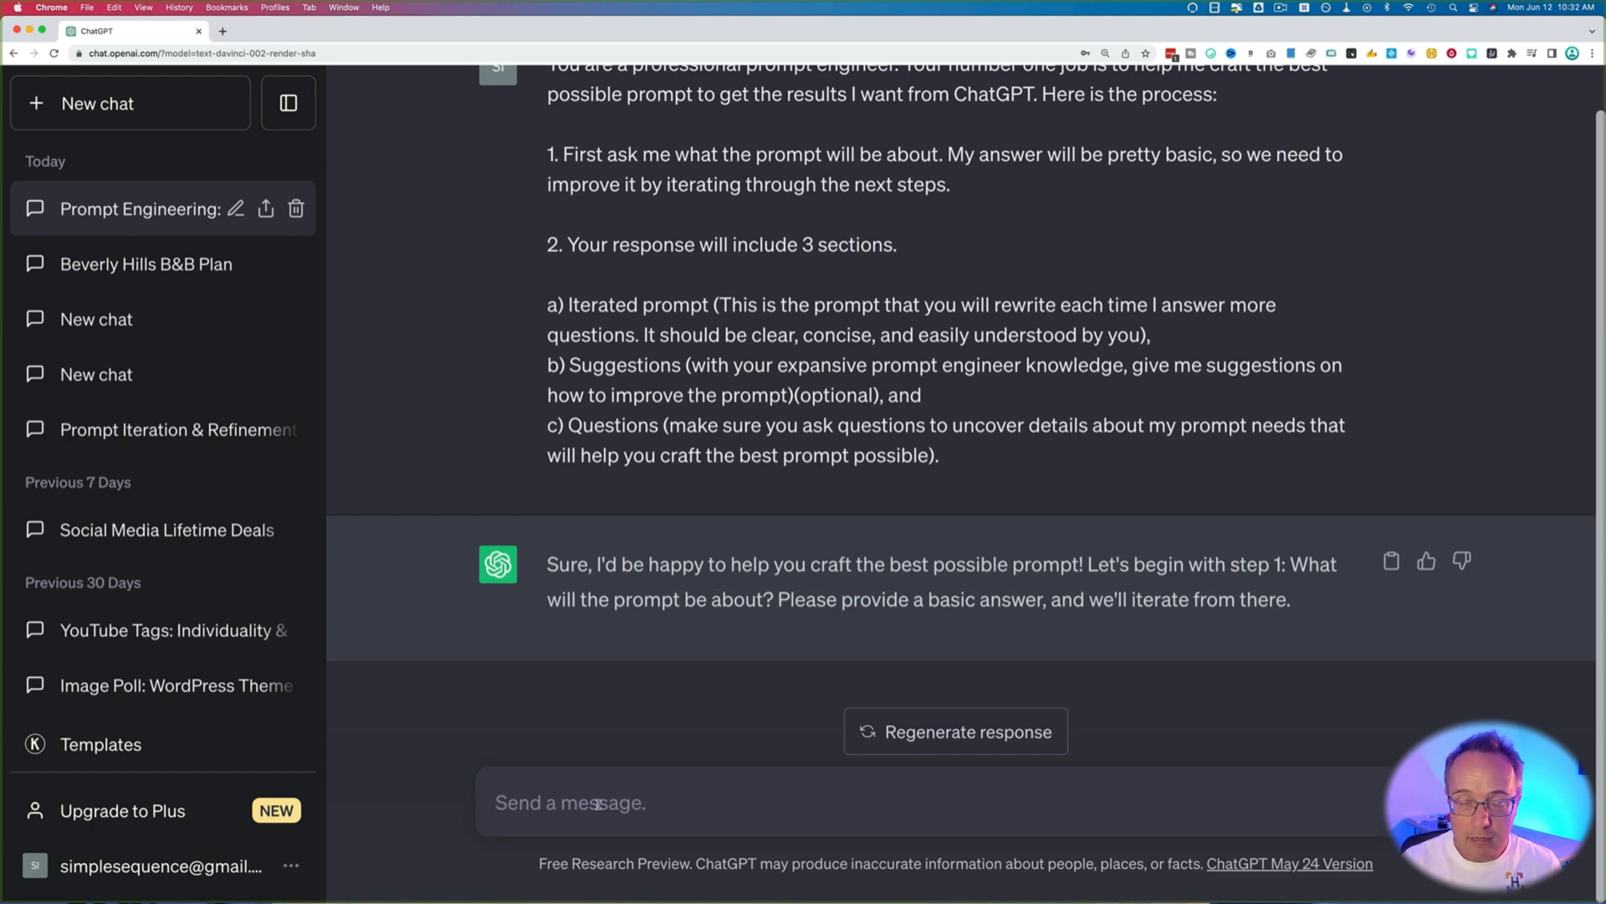
Step: Send 'I want to create a midjourney prompt for a dragon reading a book.' to ChatGPT
type("I want to create a midjourney prompt for a dragon reading a book.")
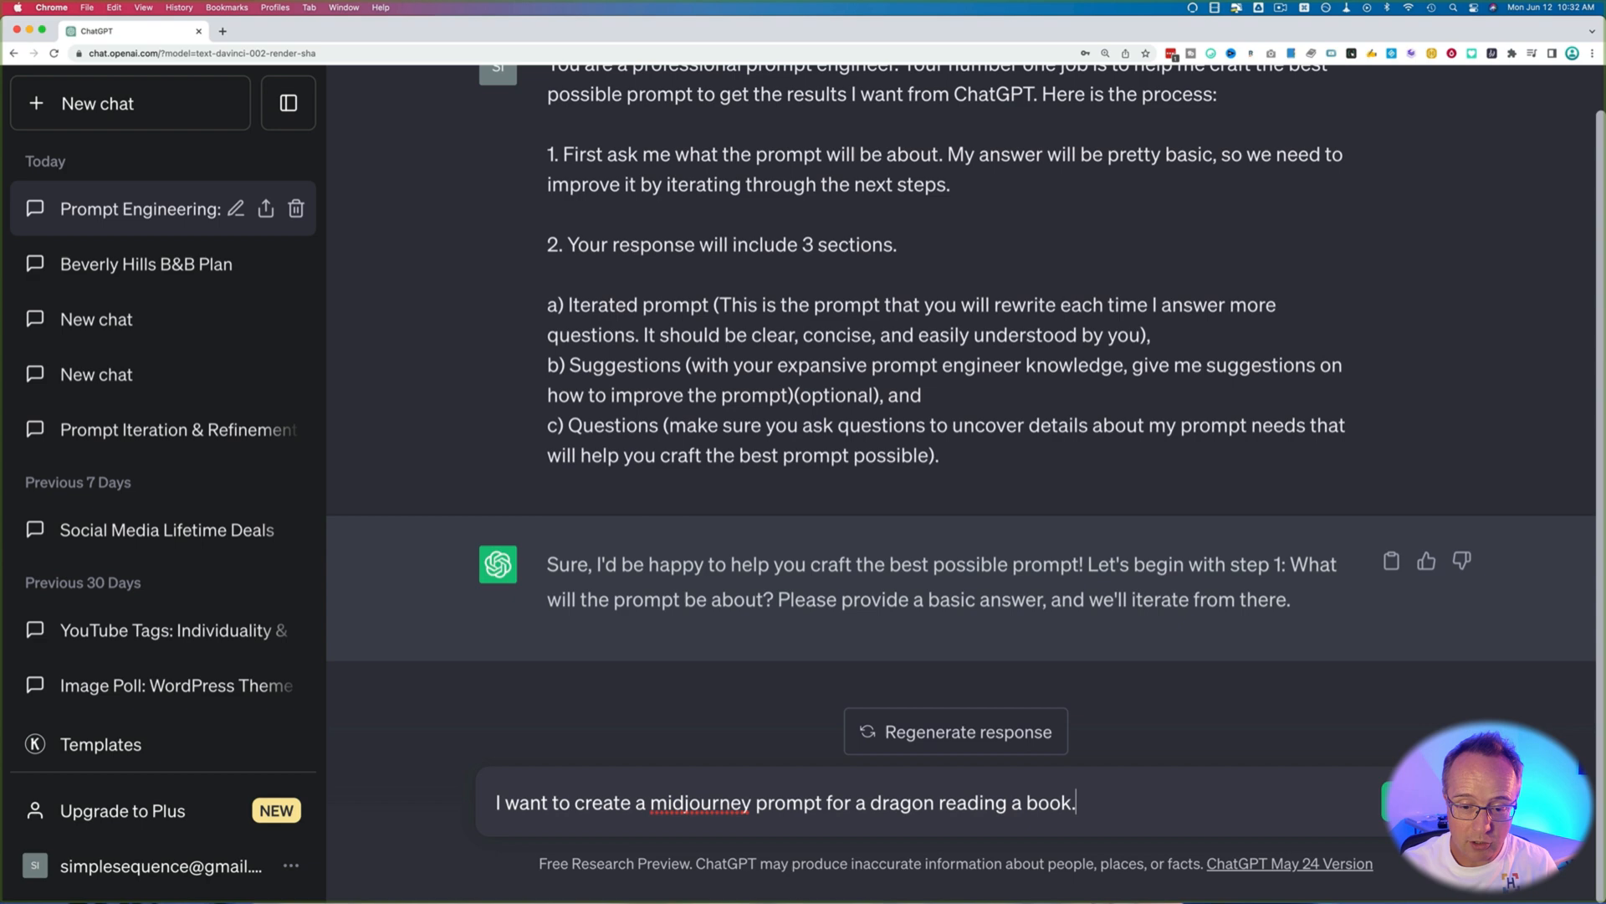
key("Enter")
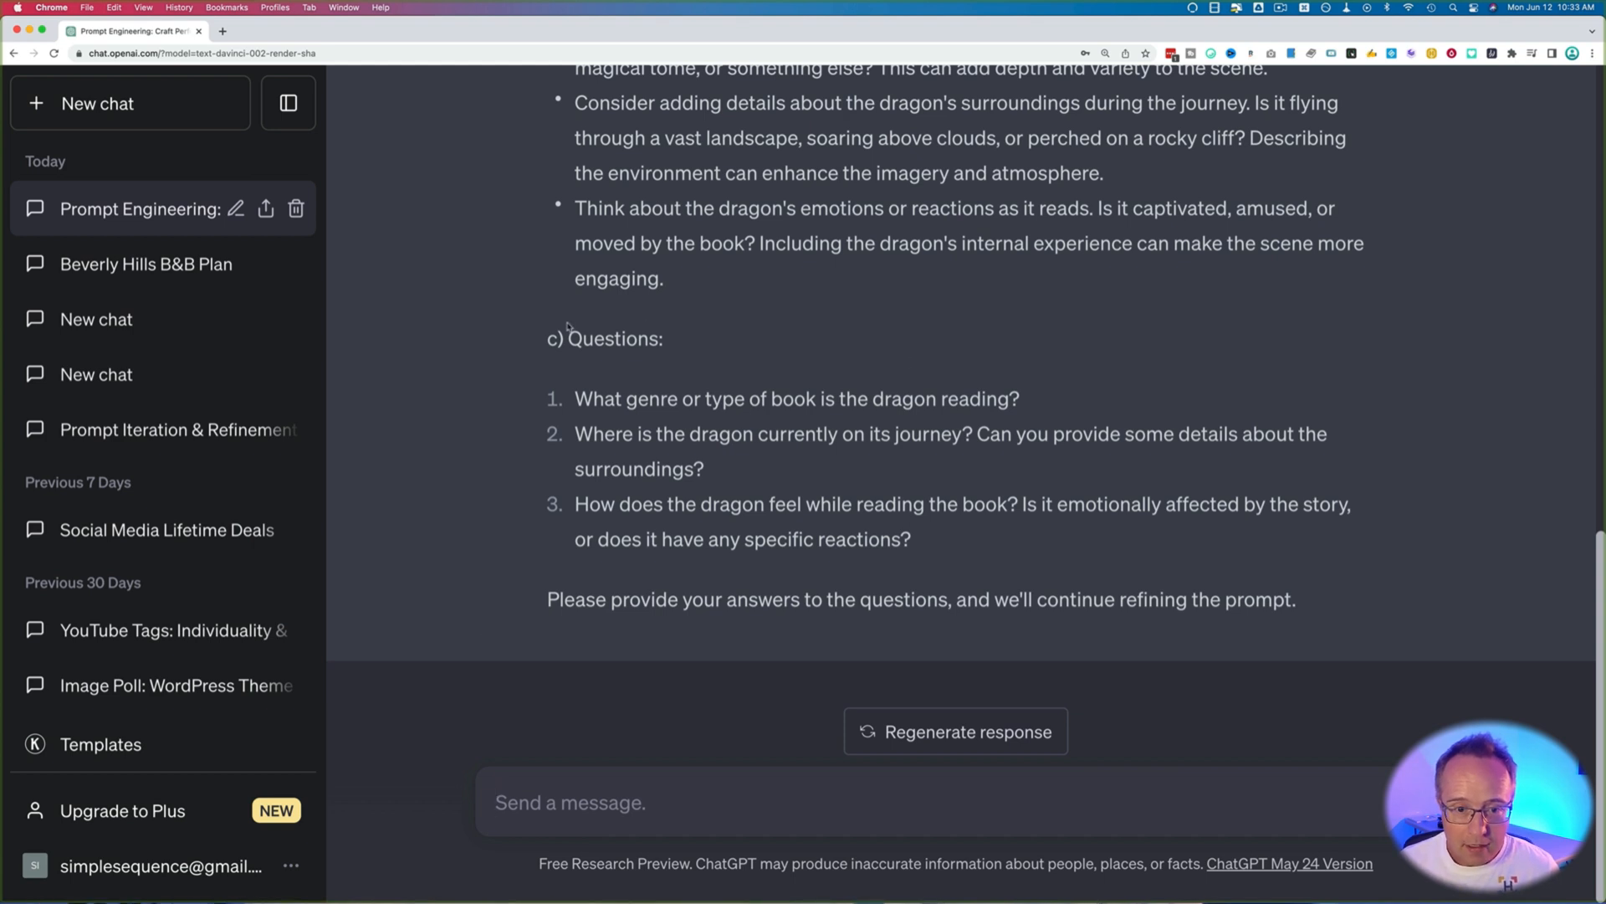
mouse_move(1048, 408)
type("1")
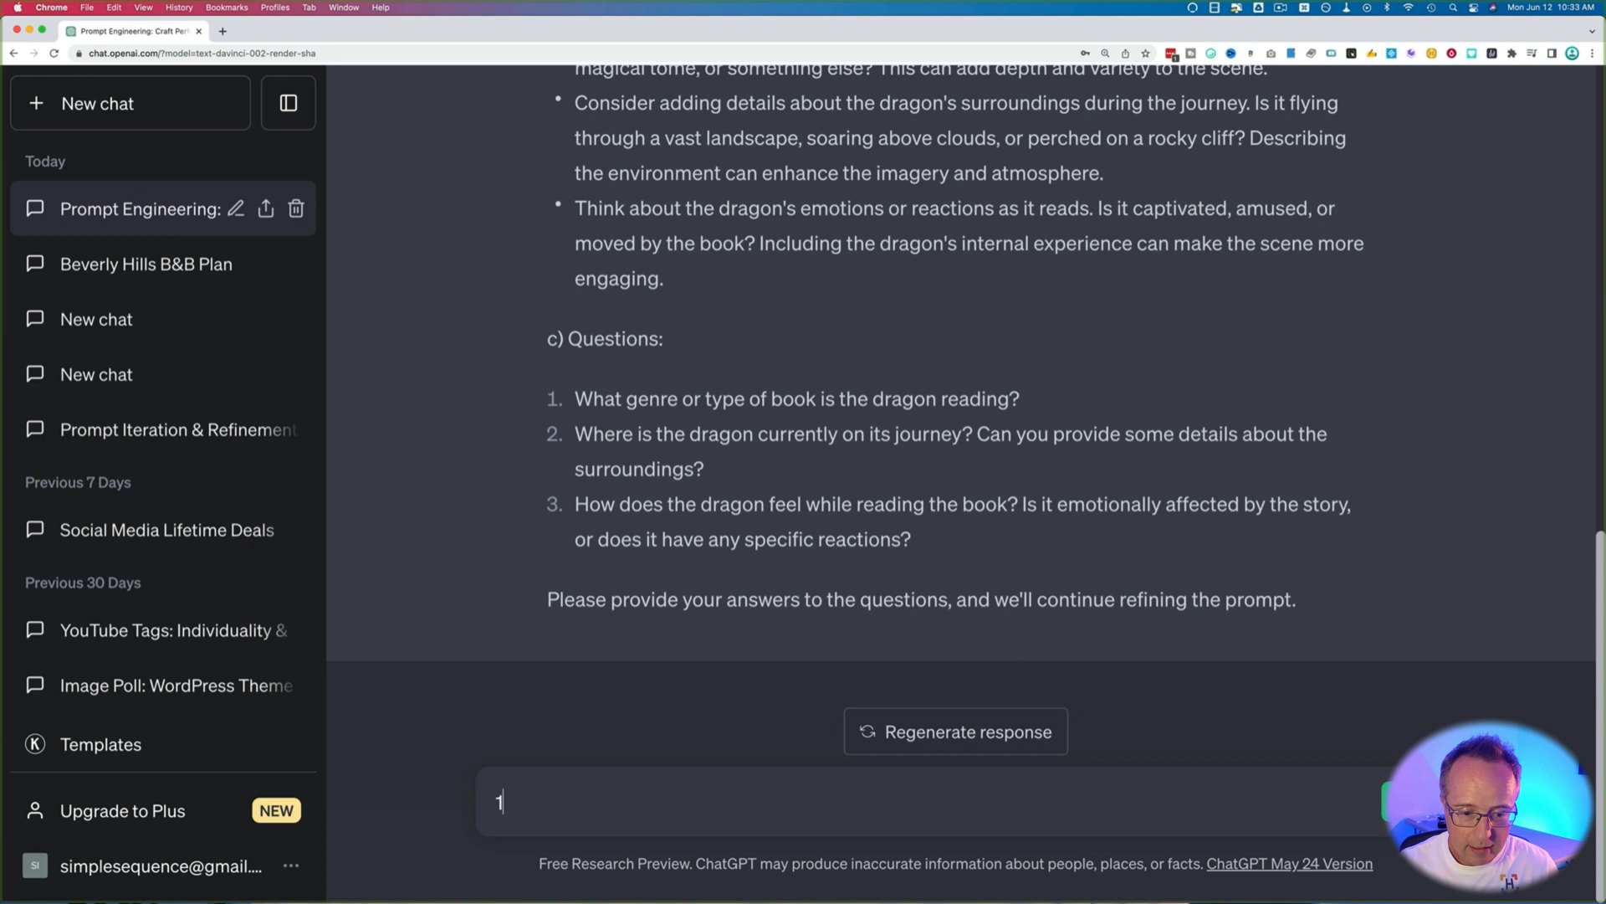
Step: Draft numbered answers: War and peace, in a cozy corner of a dark cave, deep contemplation
type(". W")
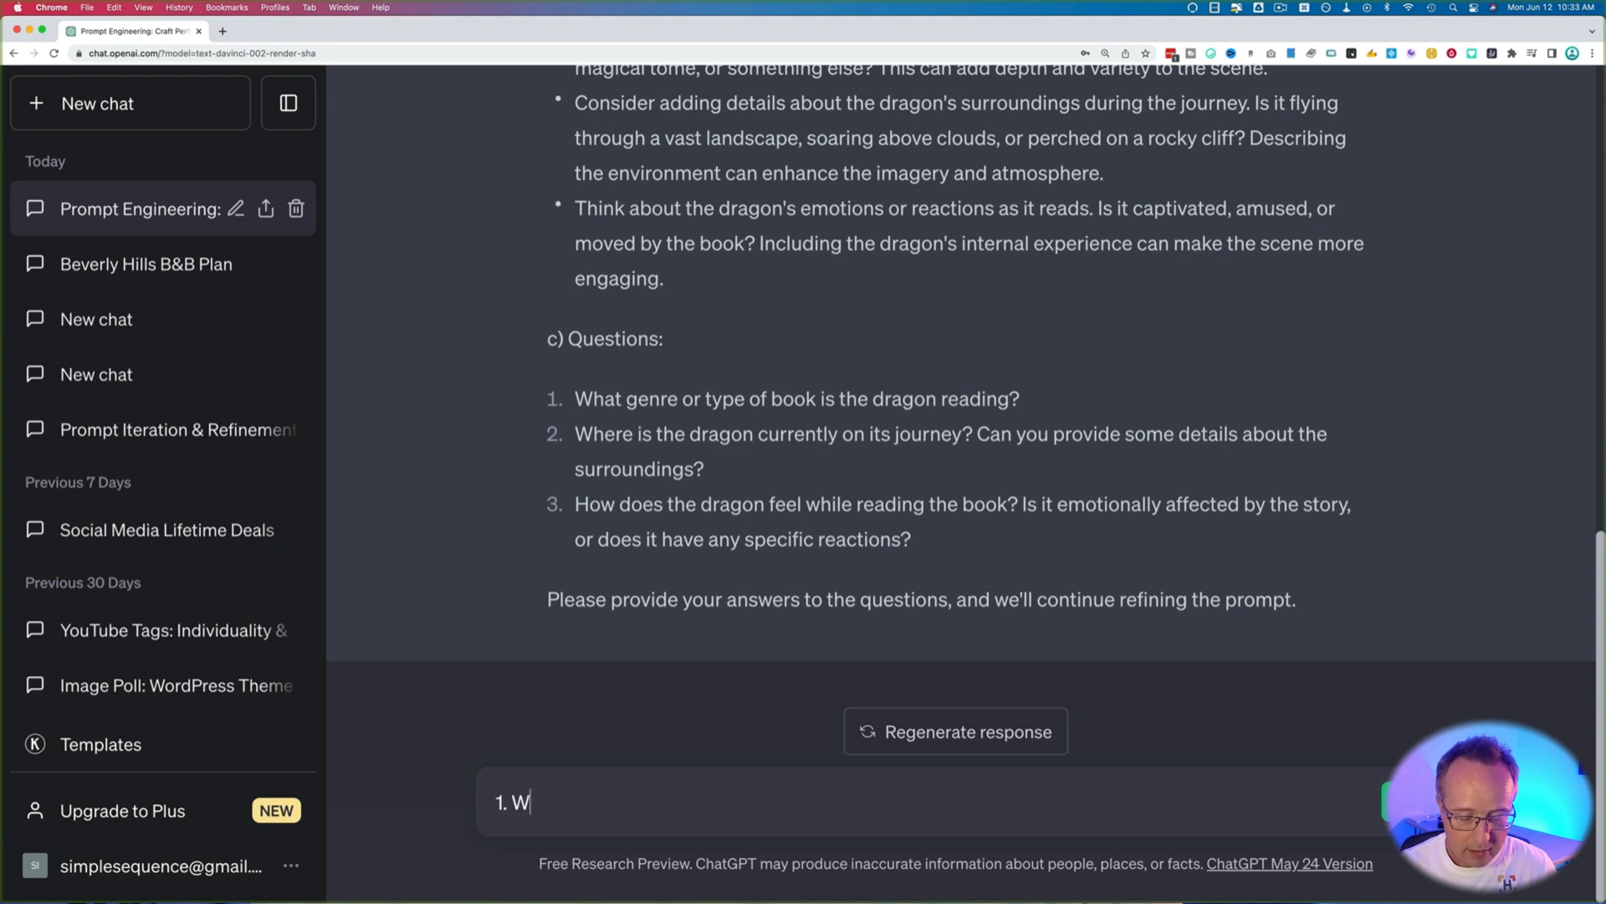
type("ar and peace")
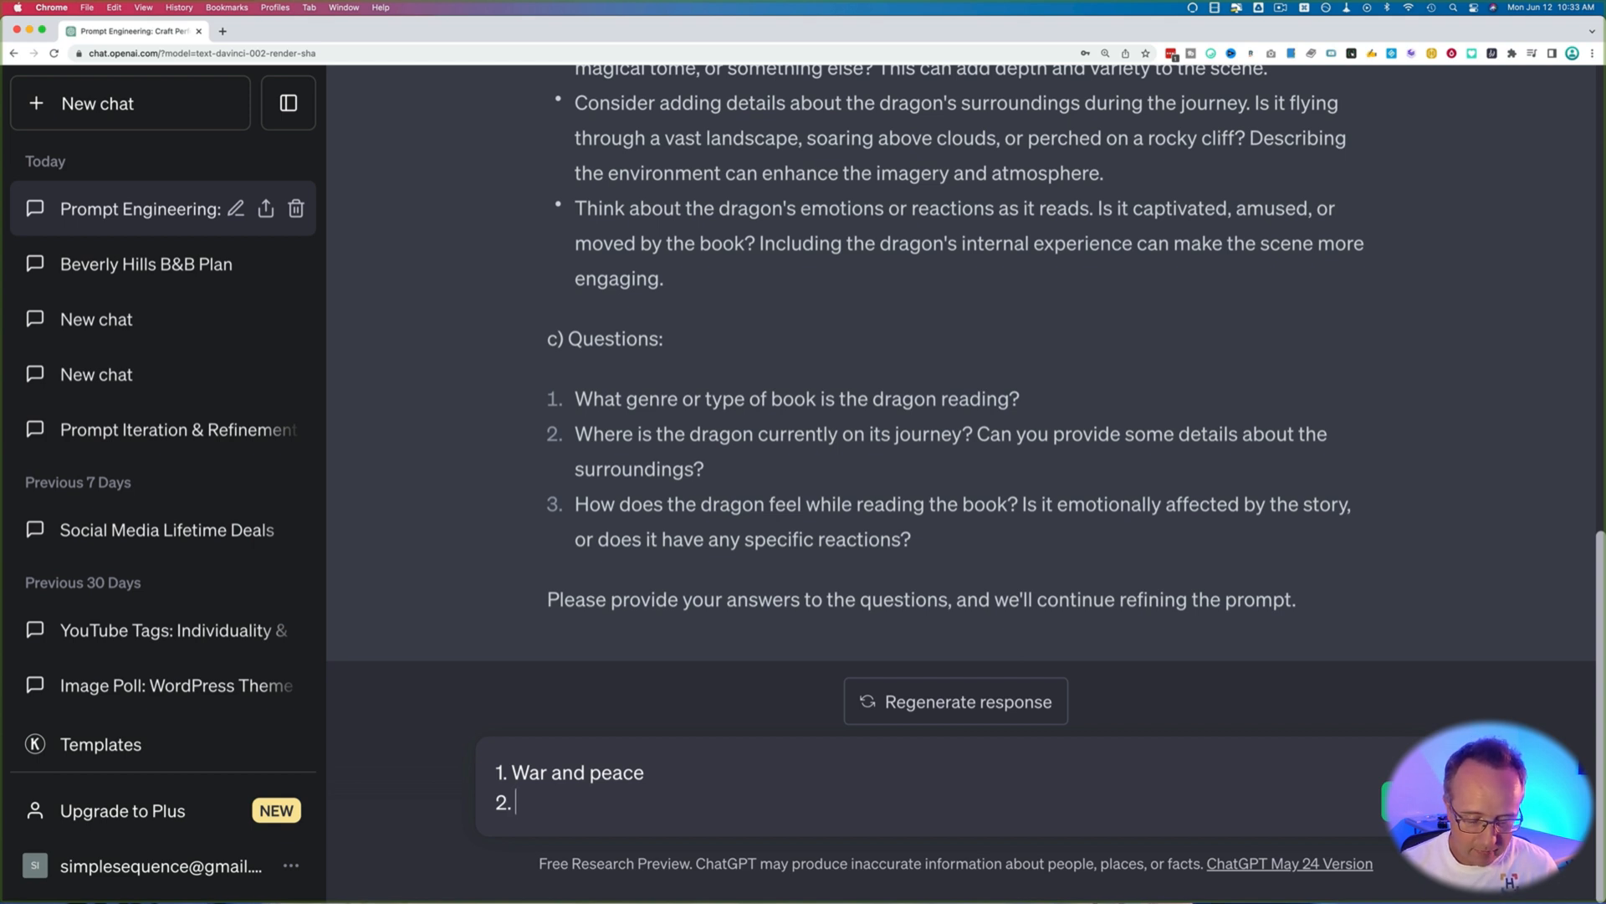
type("in a cozy corne")
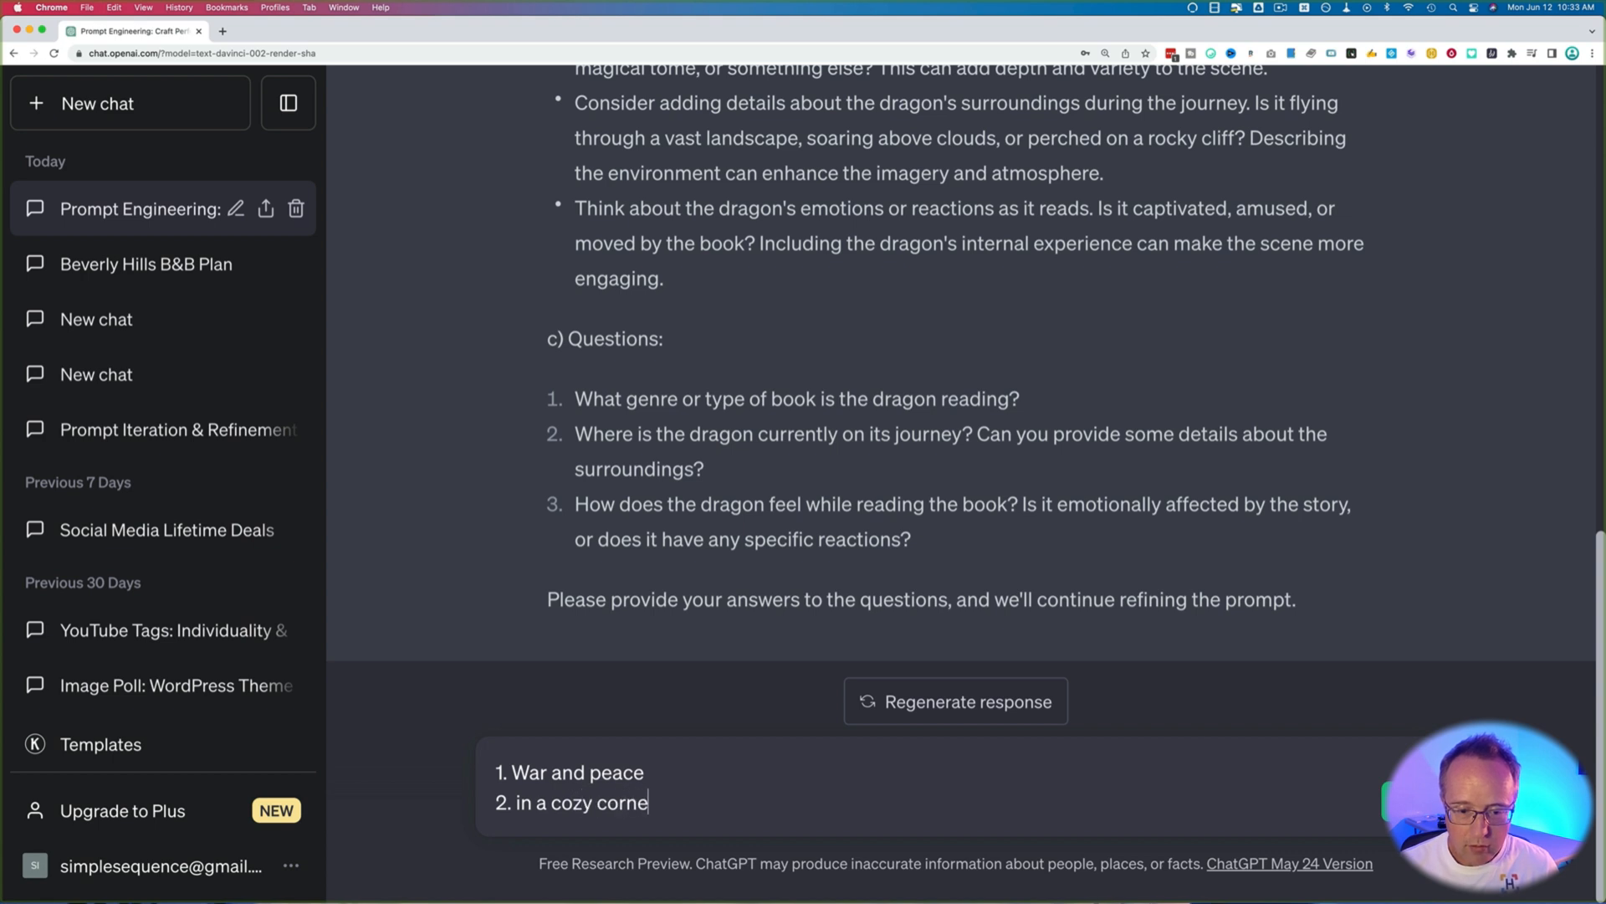
type("r of a dark cave")
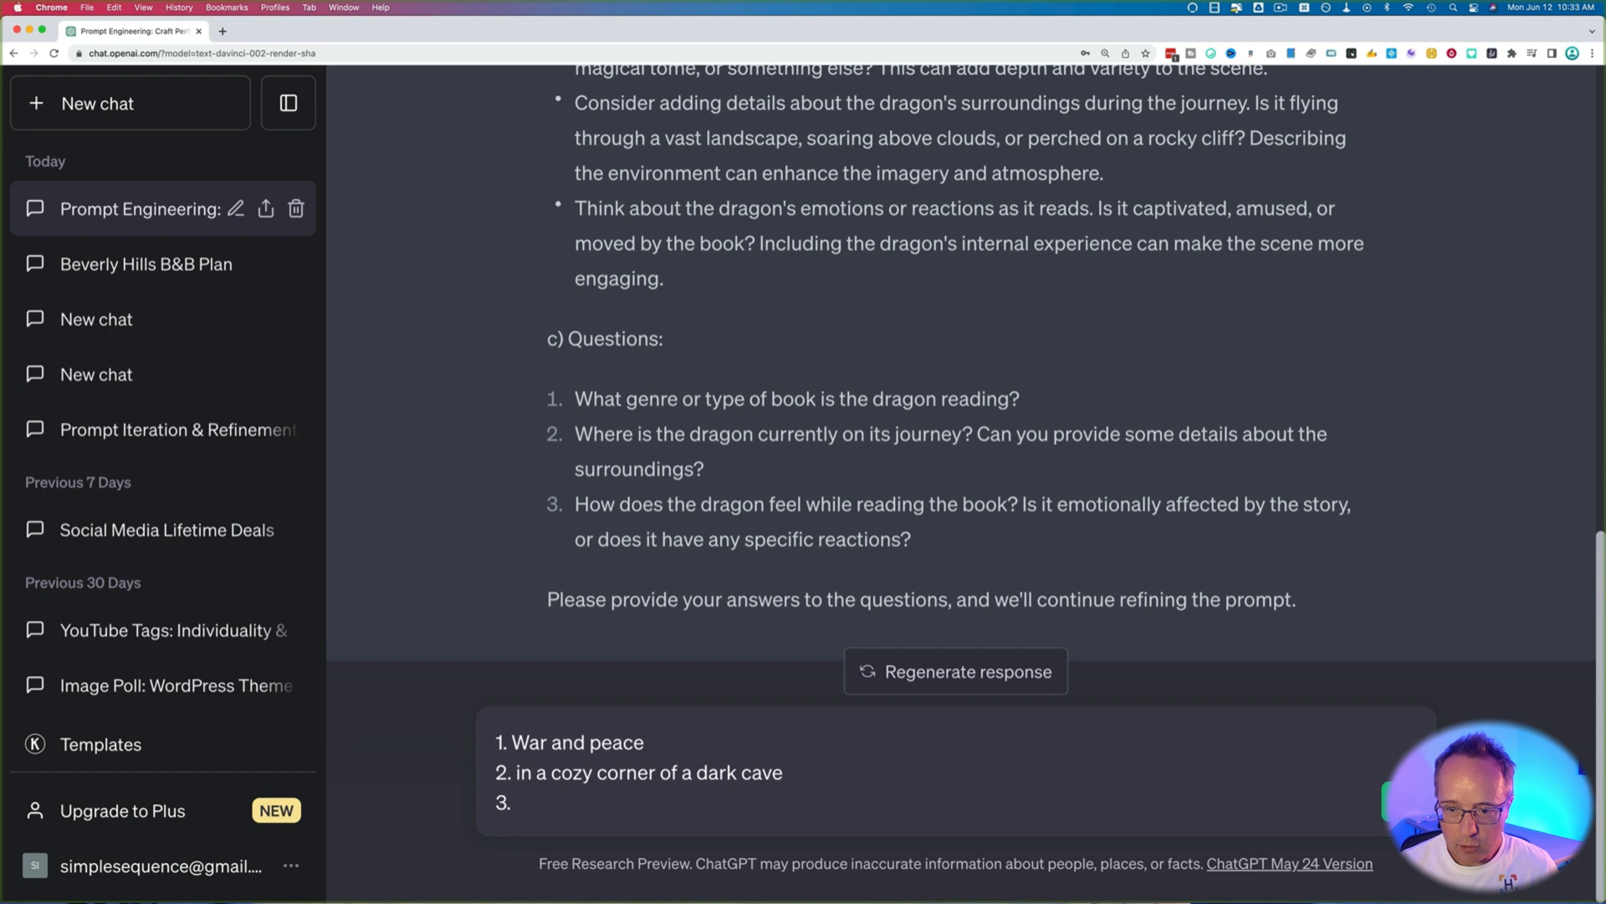
type("deep contemplation")
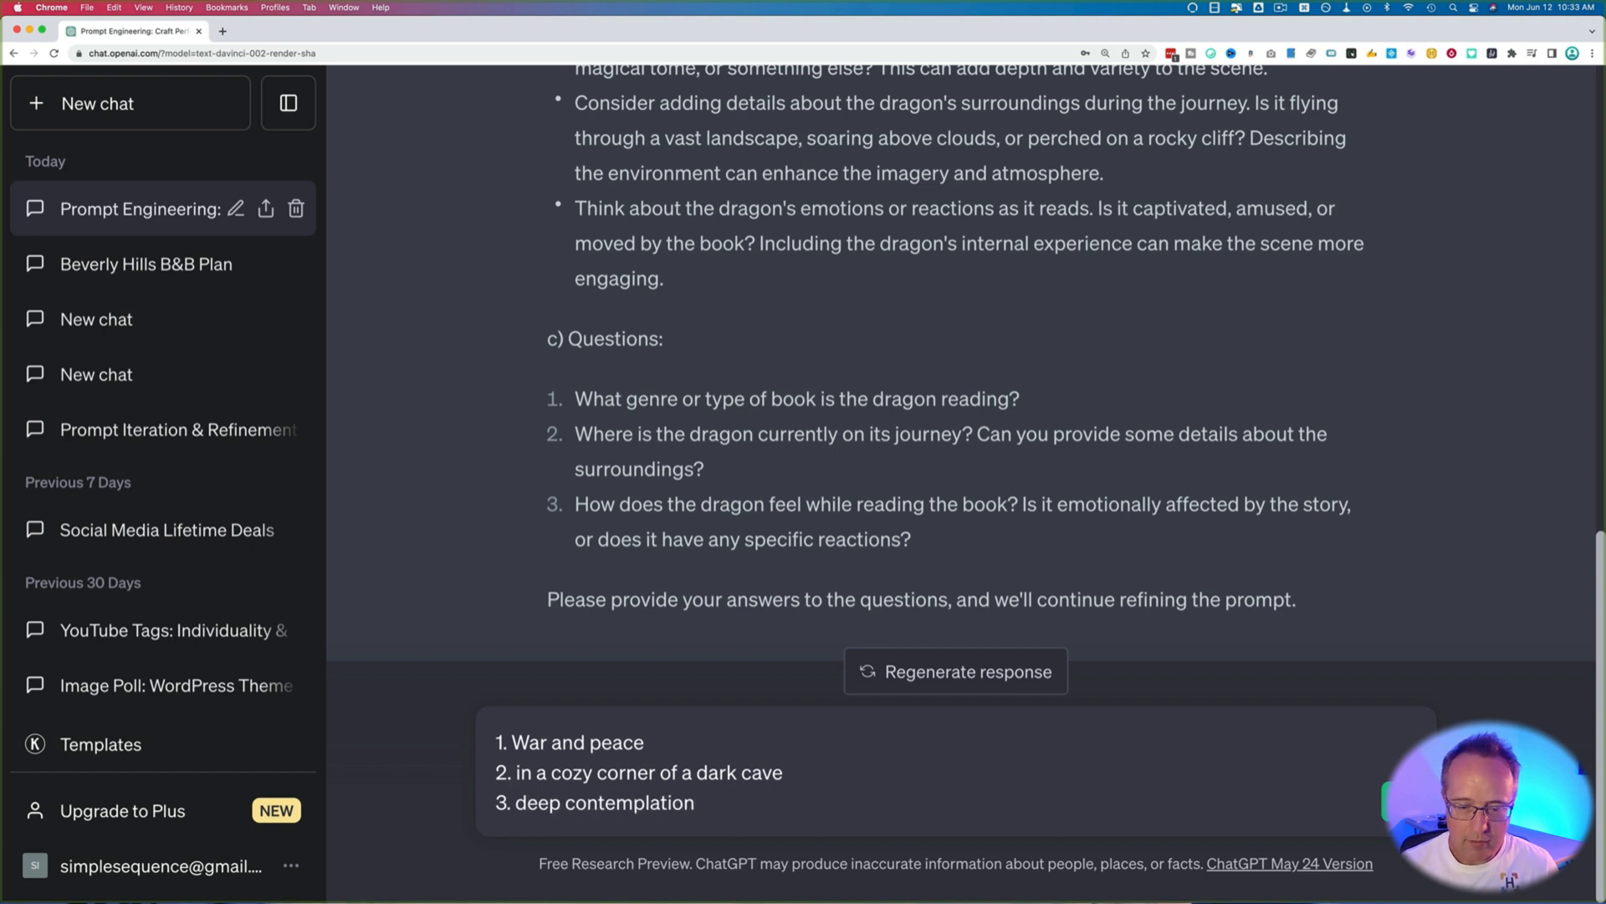
scroll("up", 3)
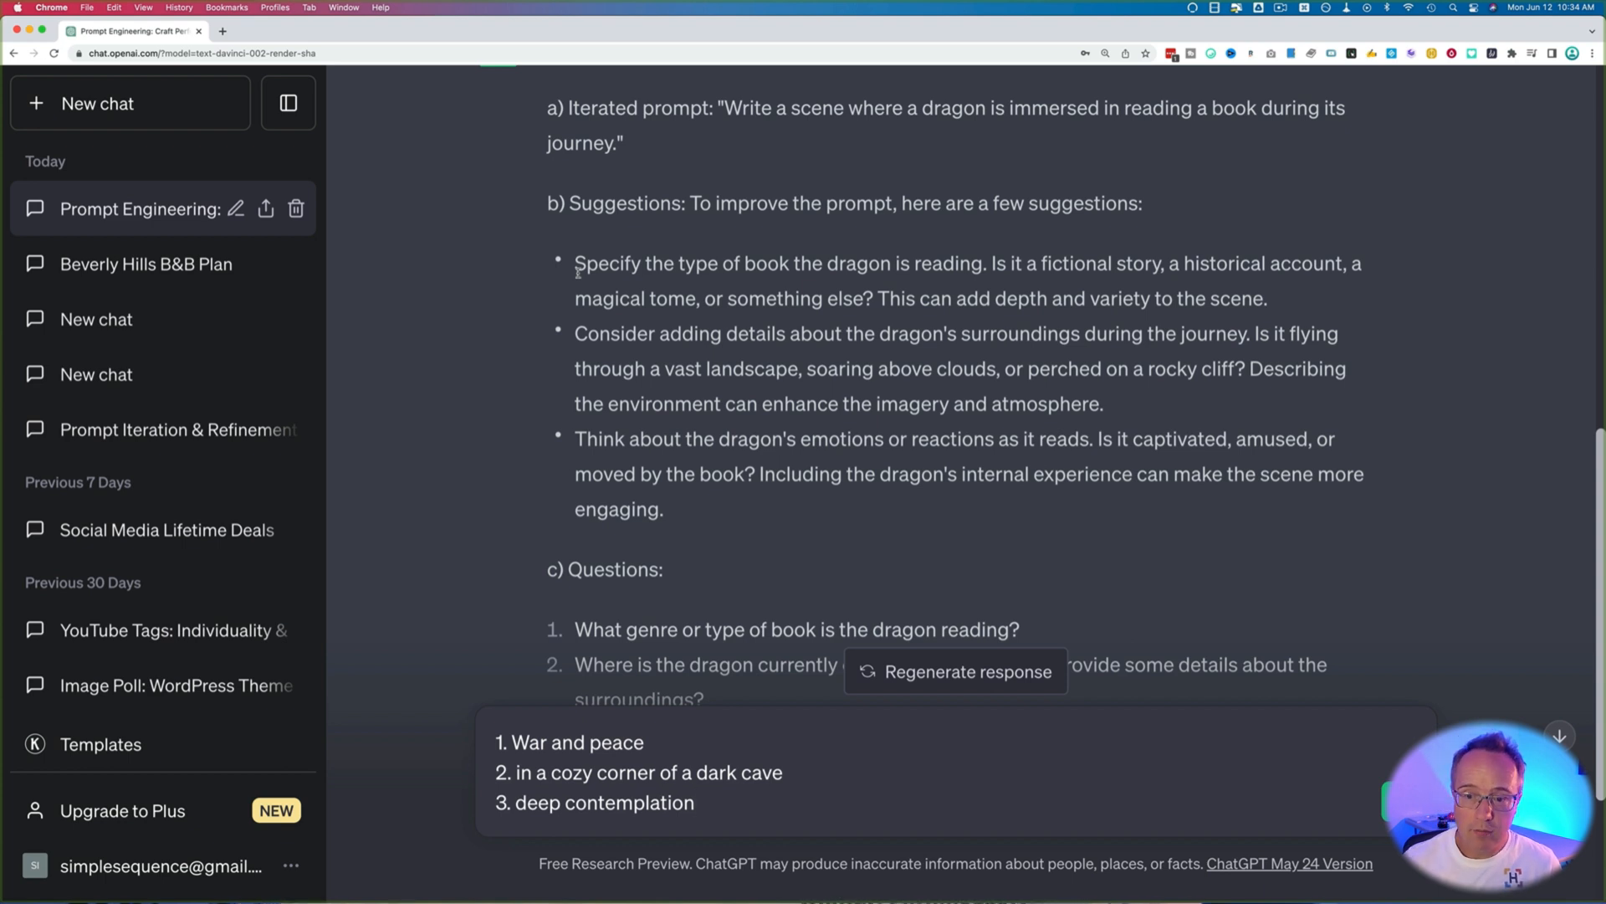
Step: Review ChatGPT's reply with new suggestions and three follow-up questions, selecting part of the text
scroll("down", 3)
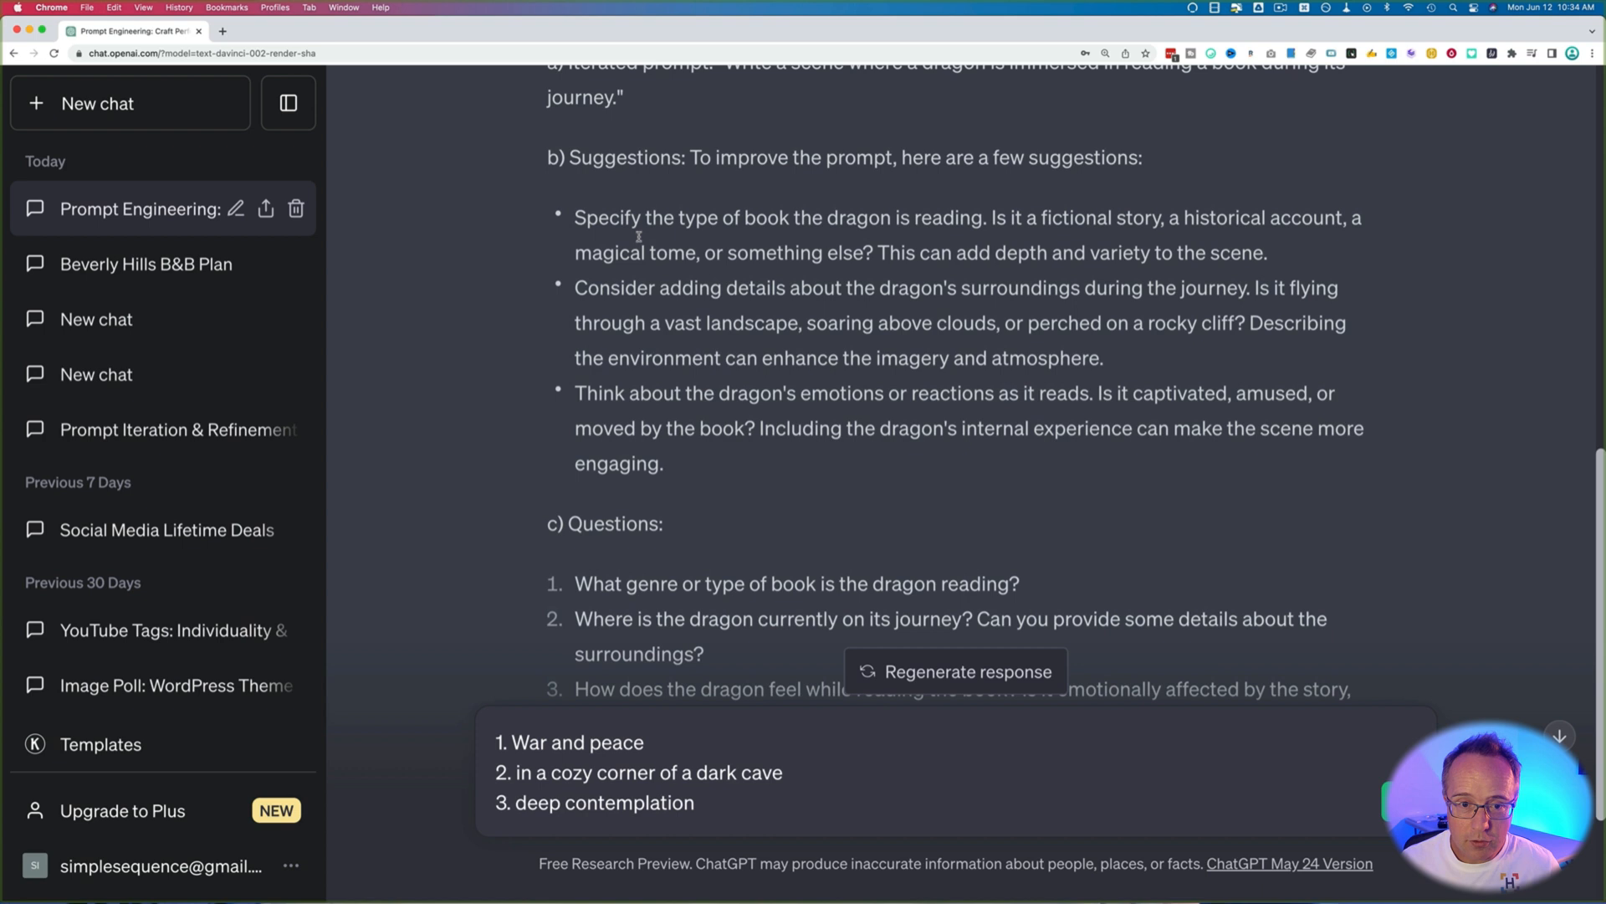
mouse_move(935, 217)
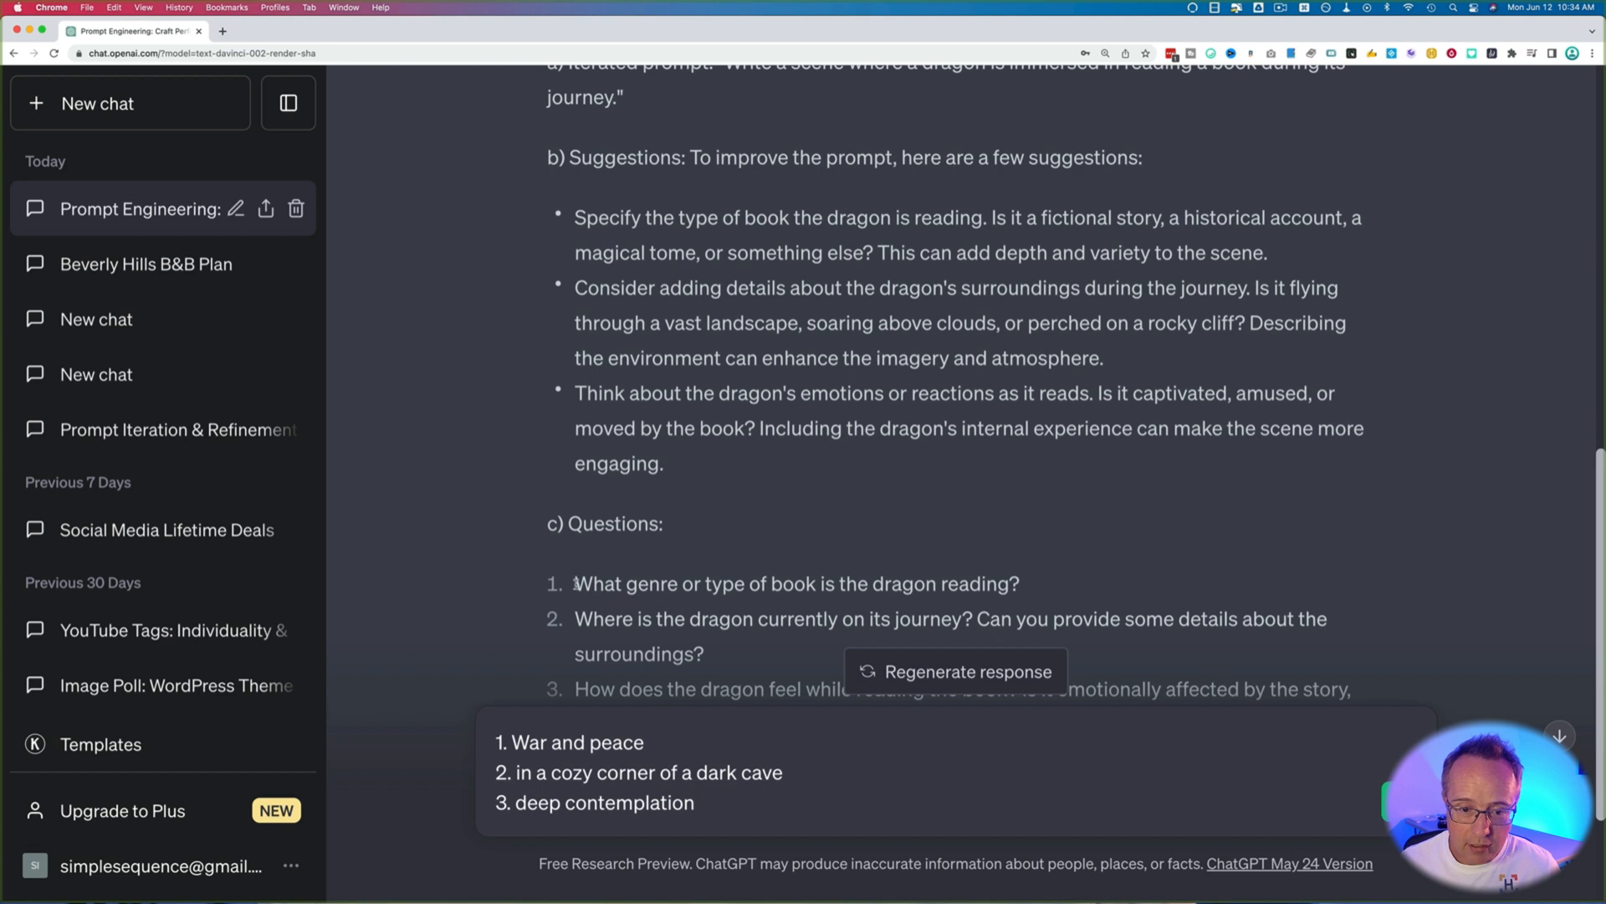
scroll("down", 3)
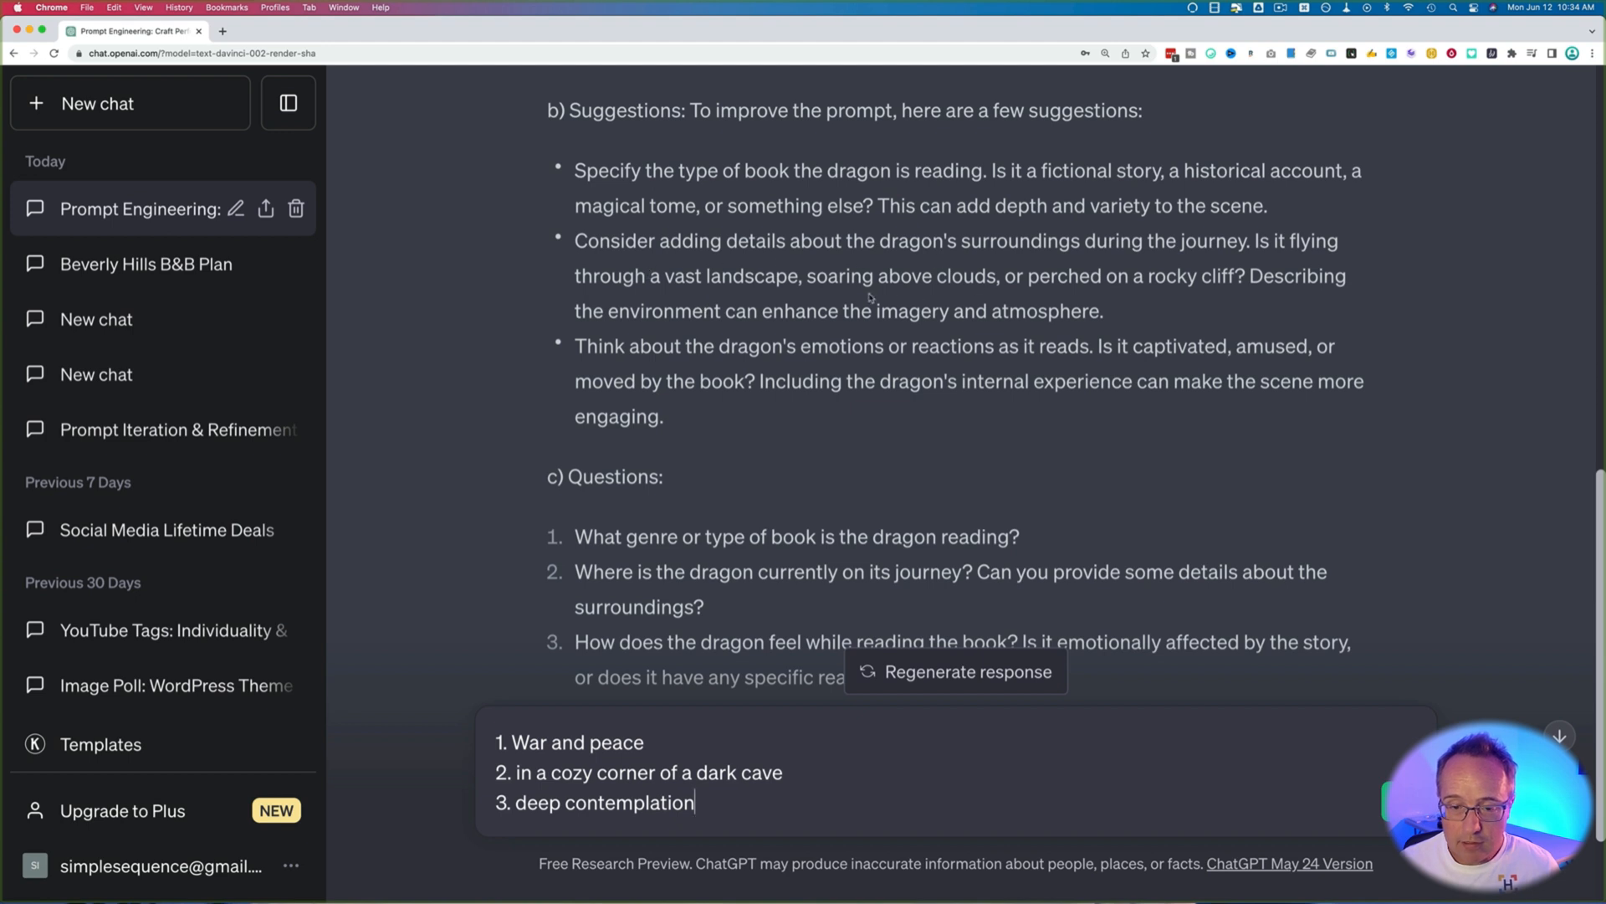
scroll("down", 3)
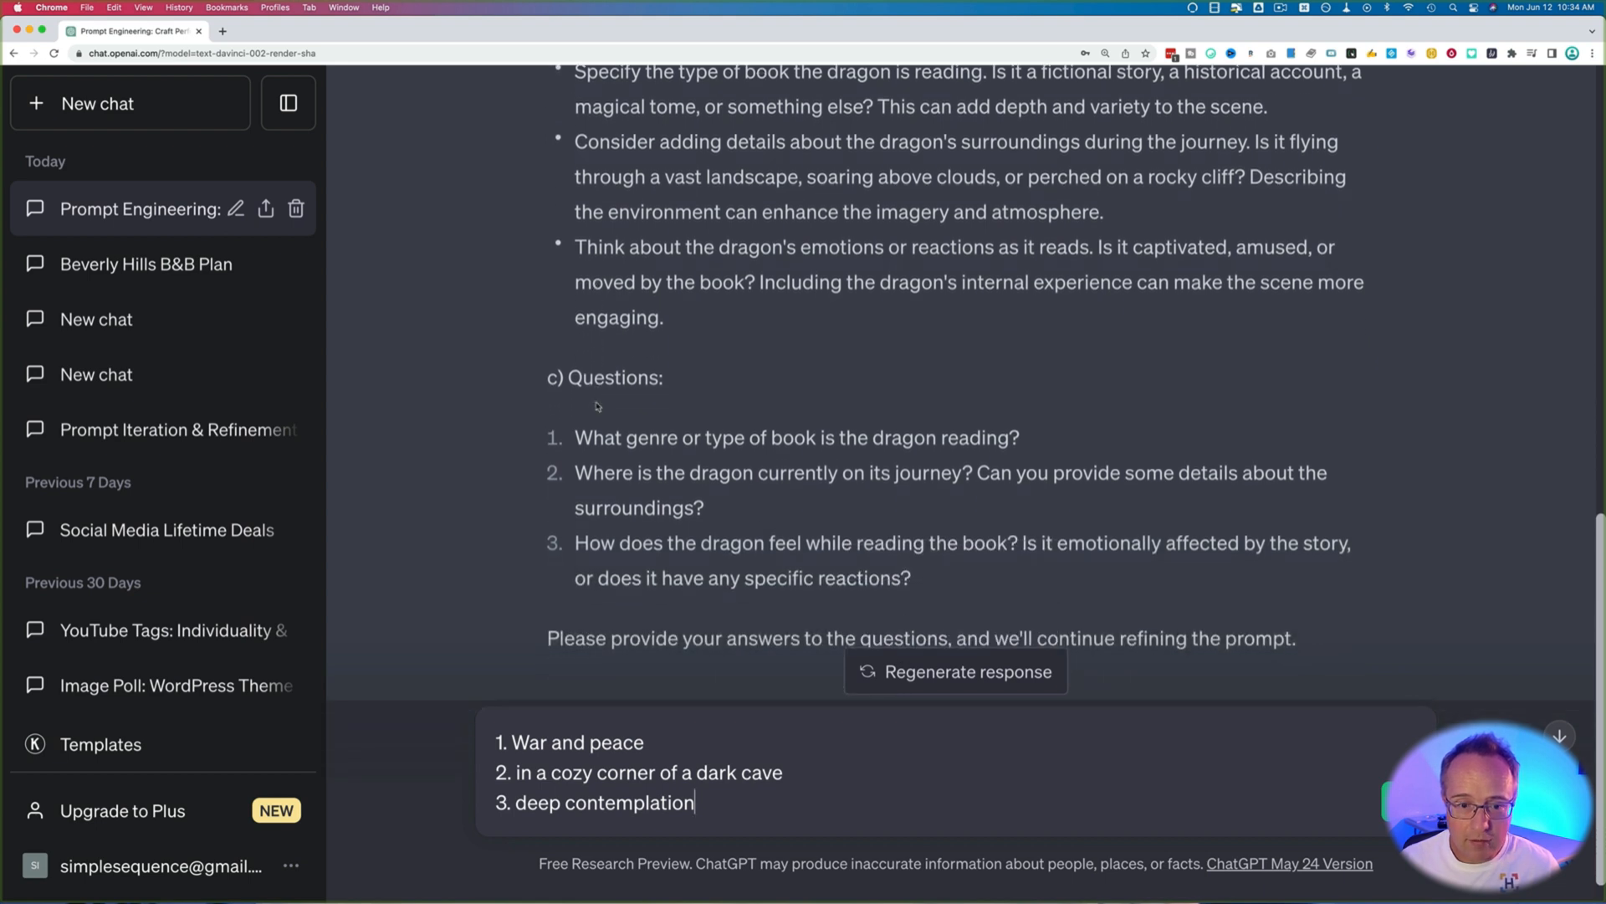
mouse_move(708, 317)
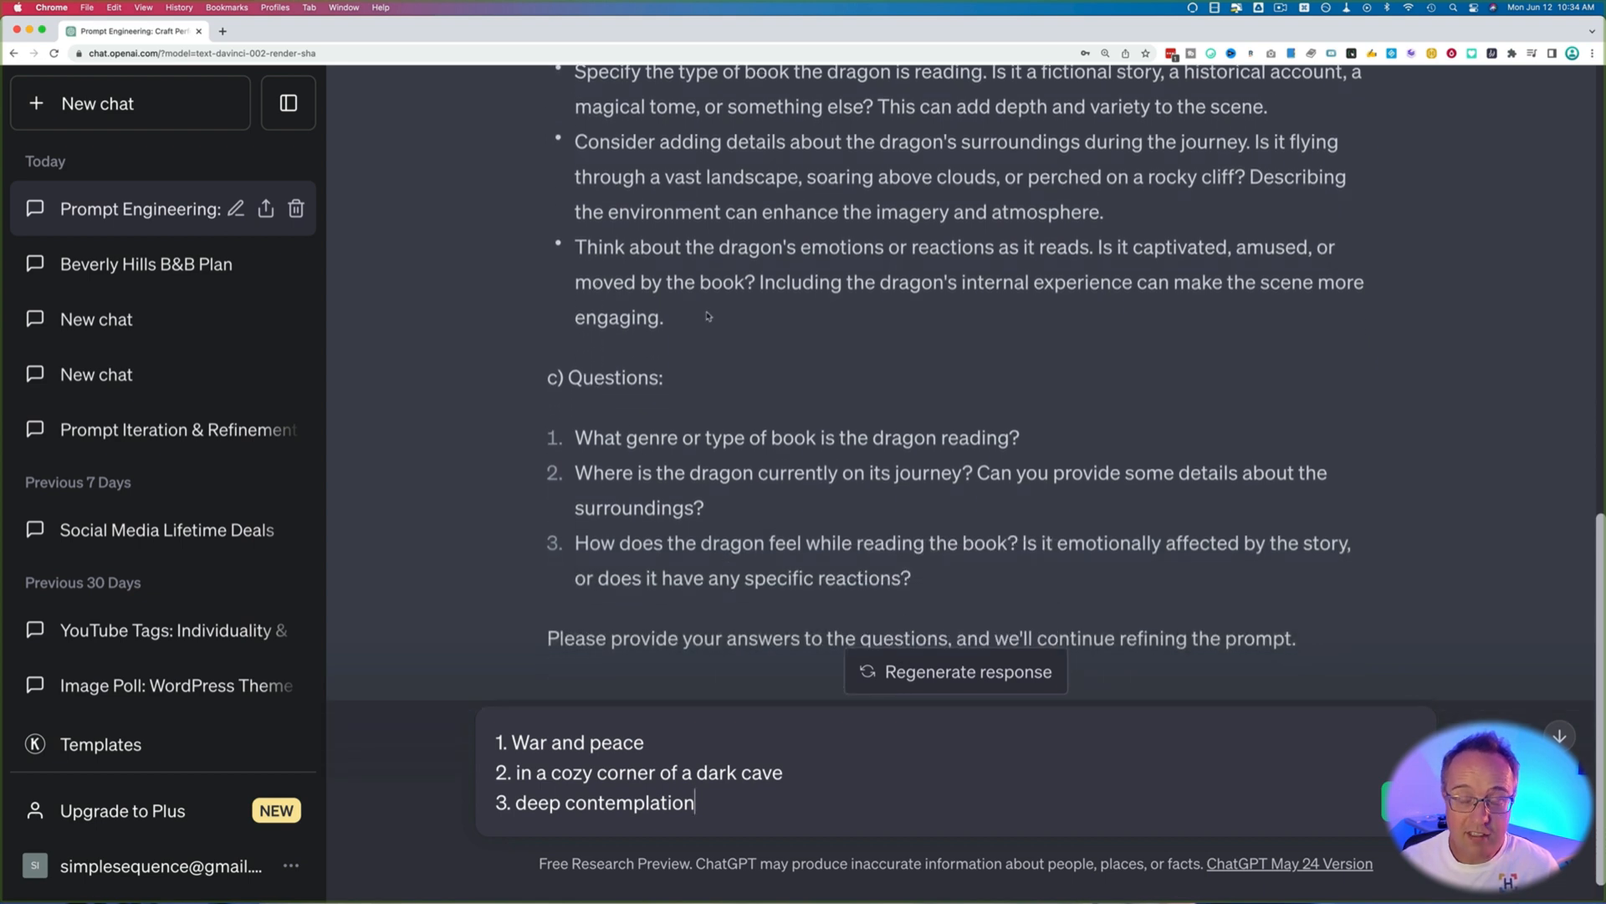
mouse_move(649, 352)
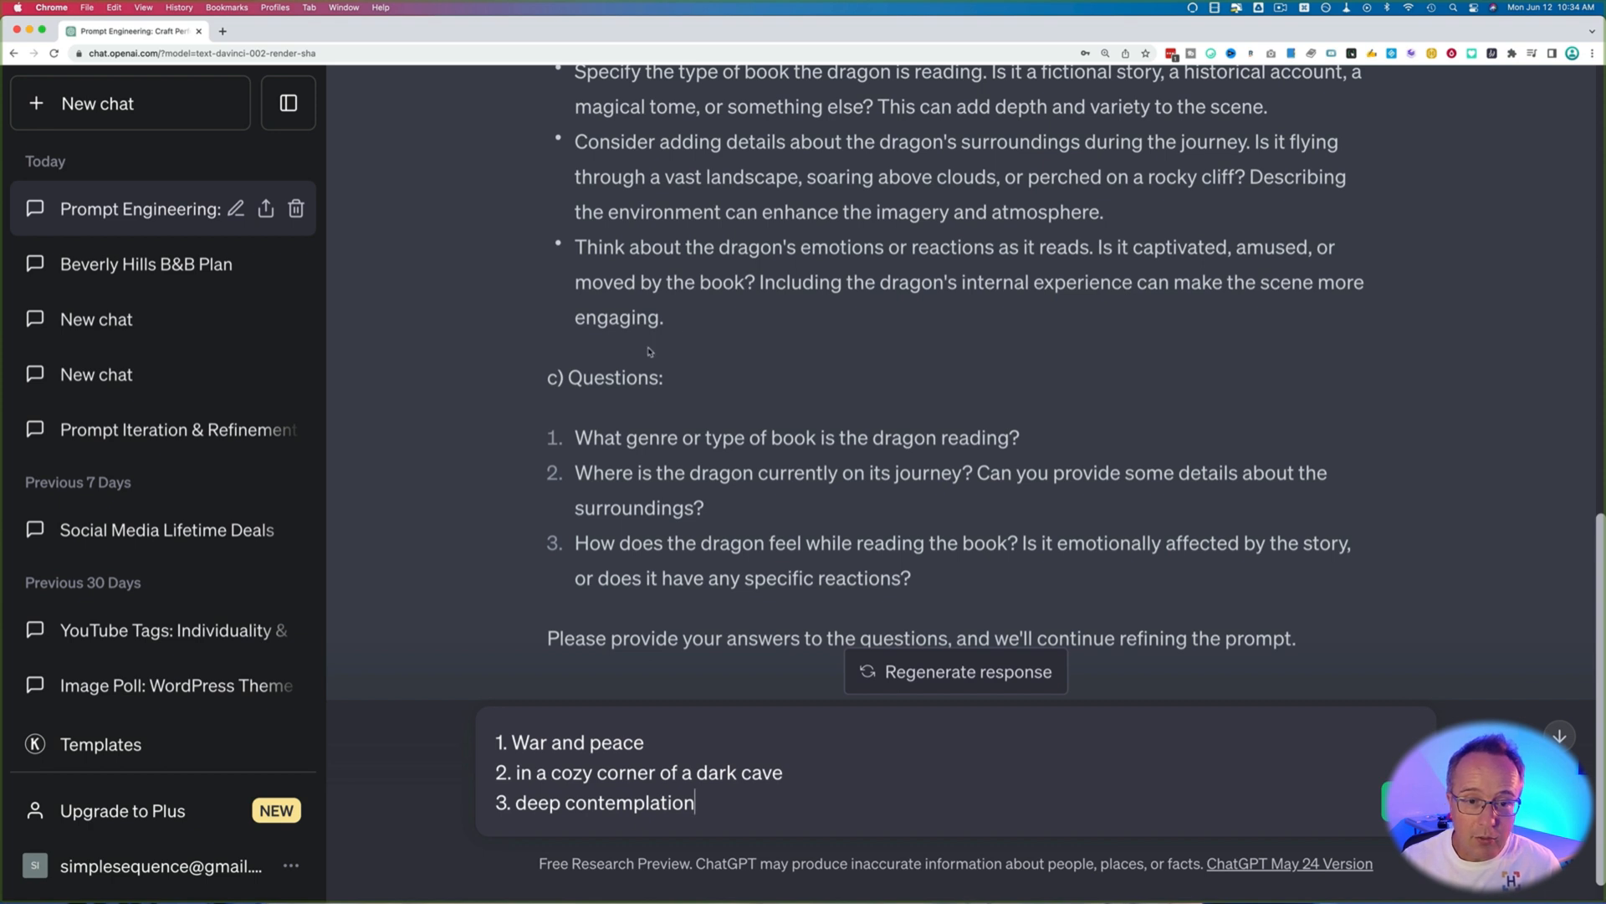
scroll("up", 3)
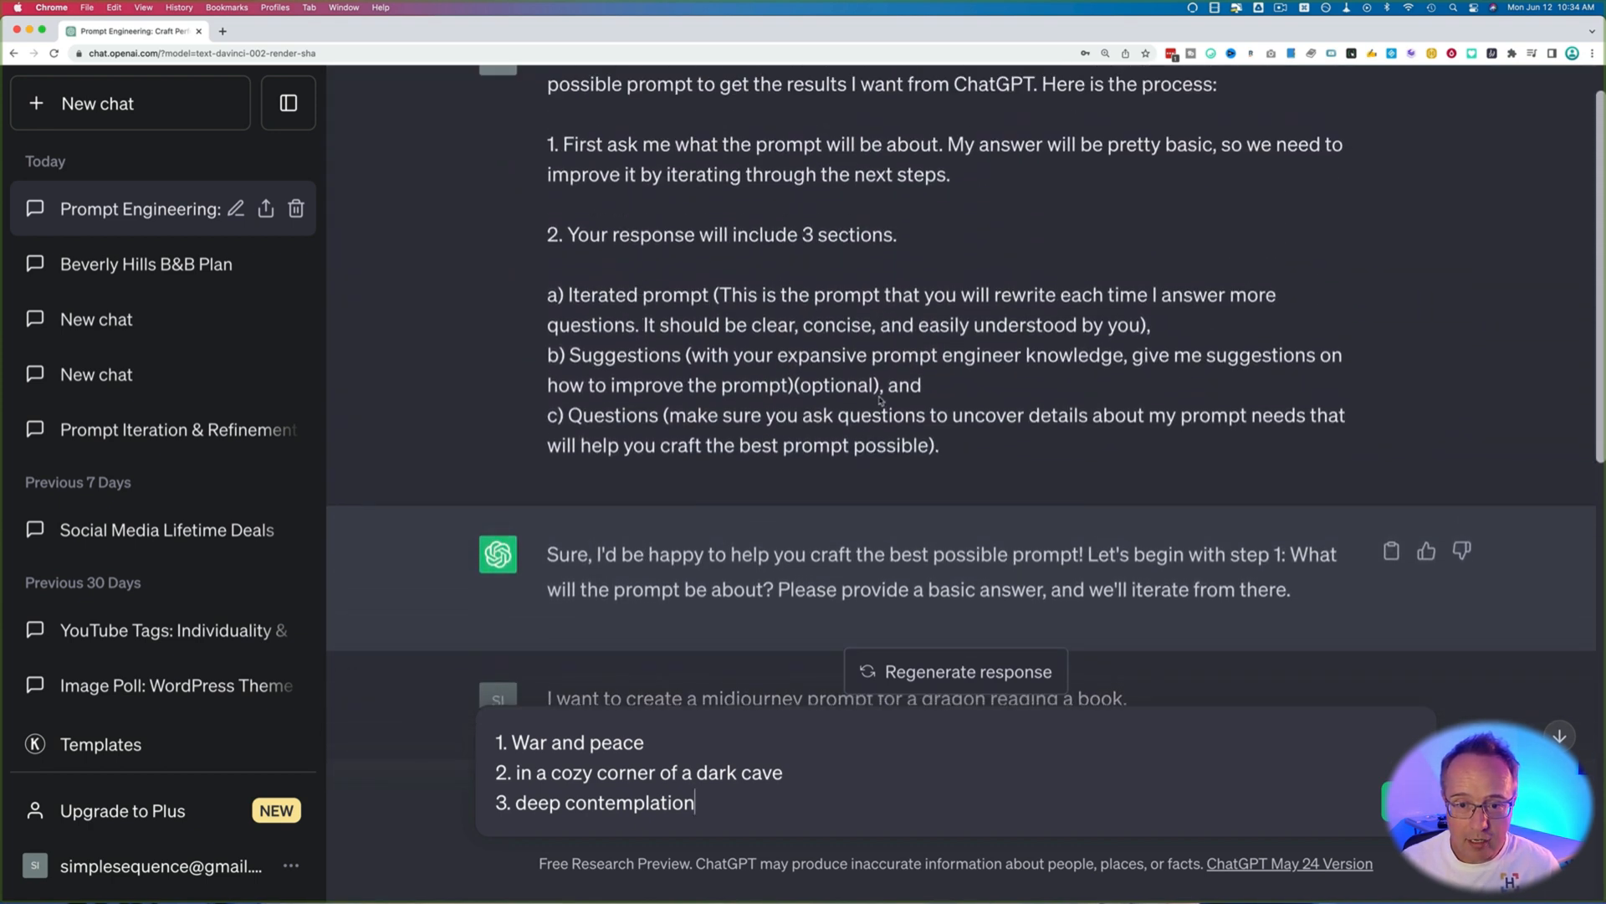
left_click_drag(547, 355, 921, 385)
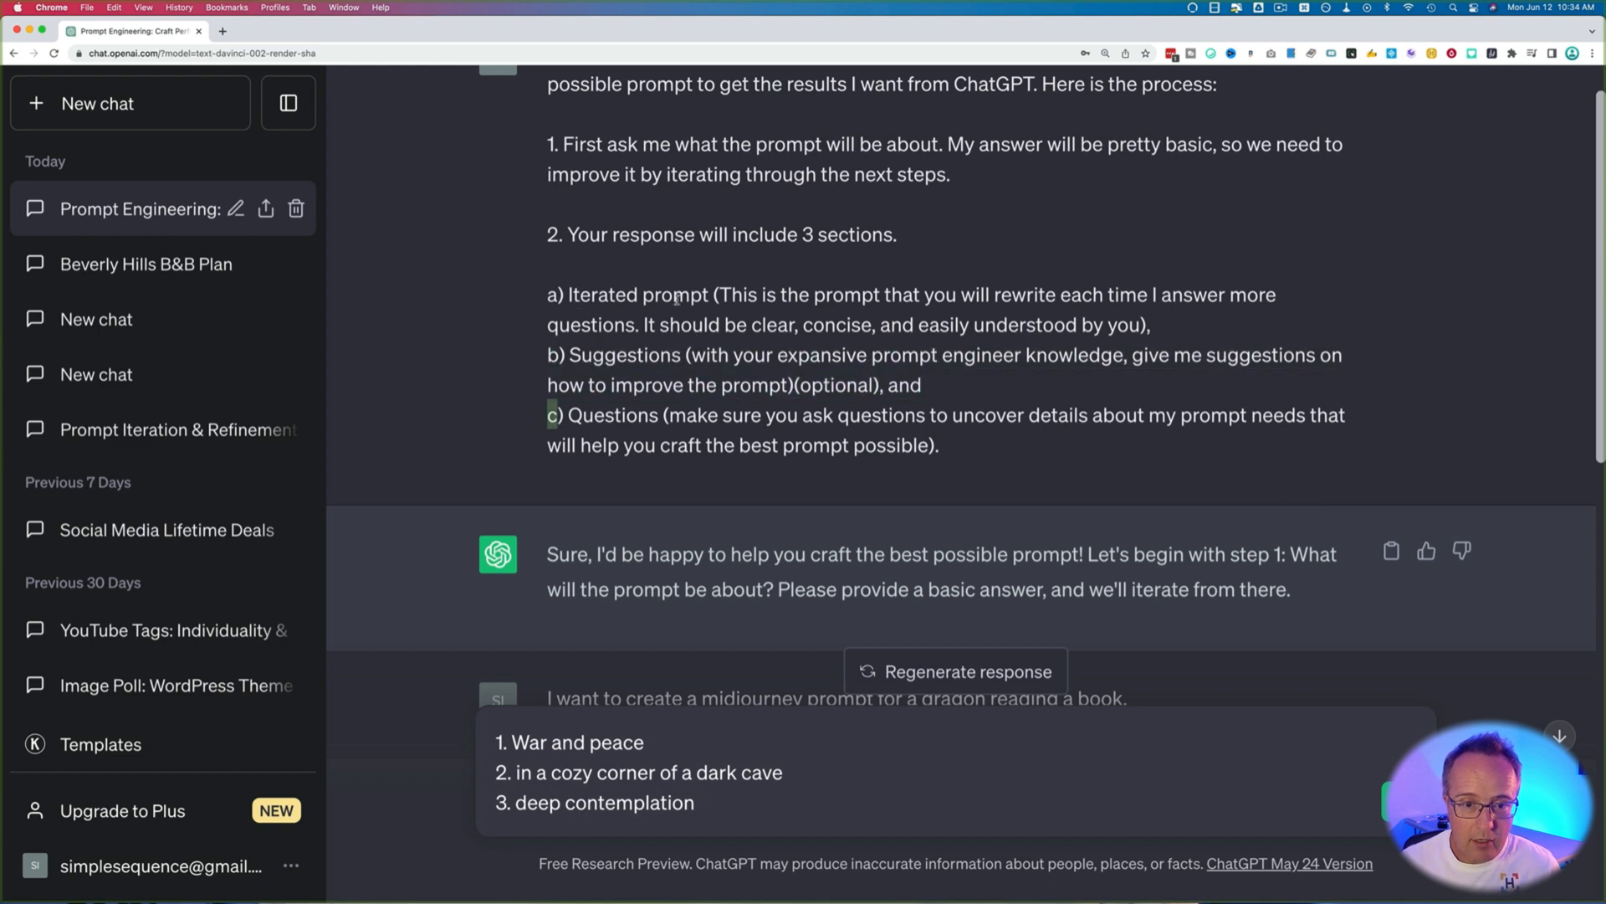
scroll("down", 3)
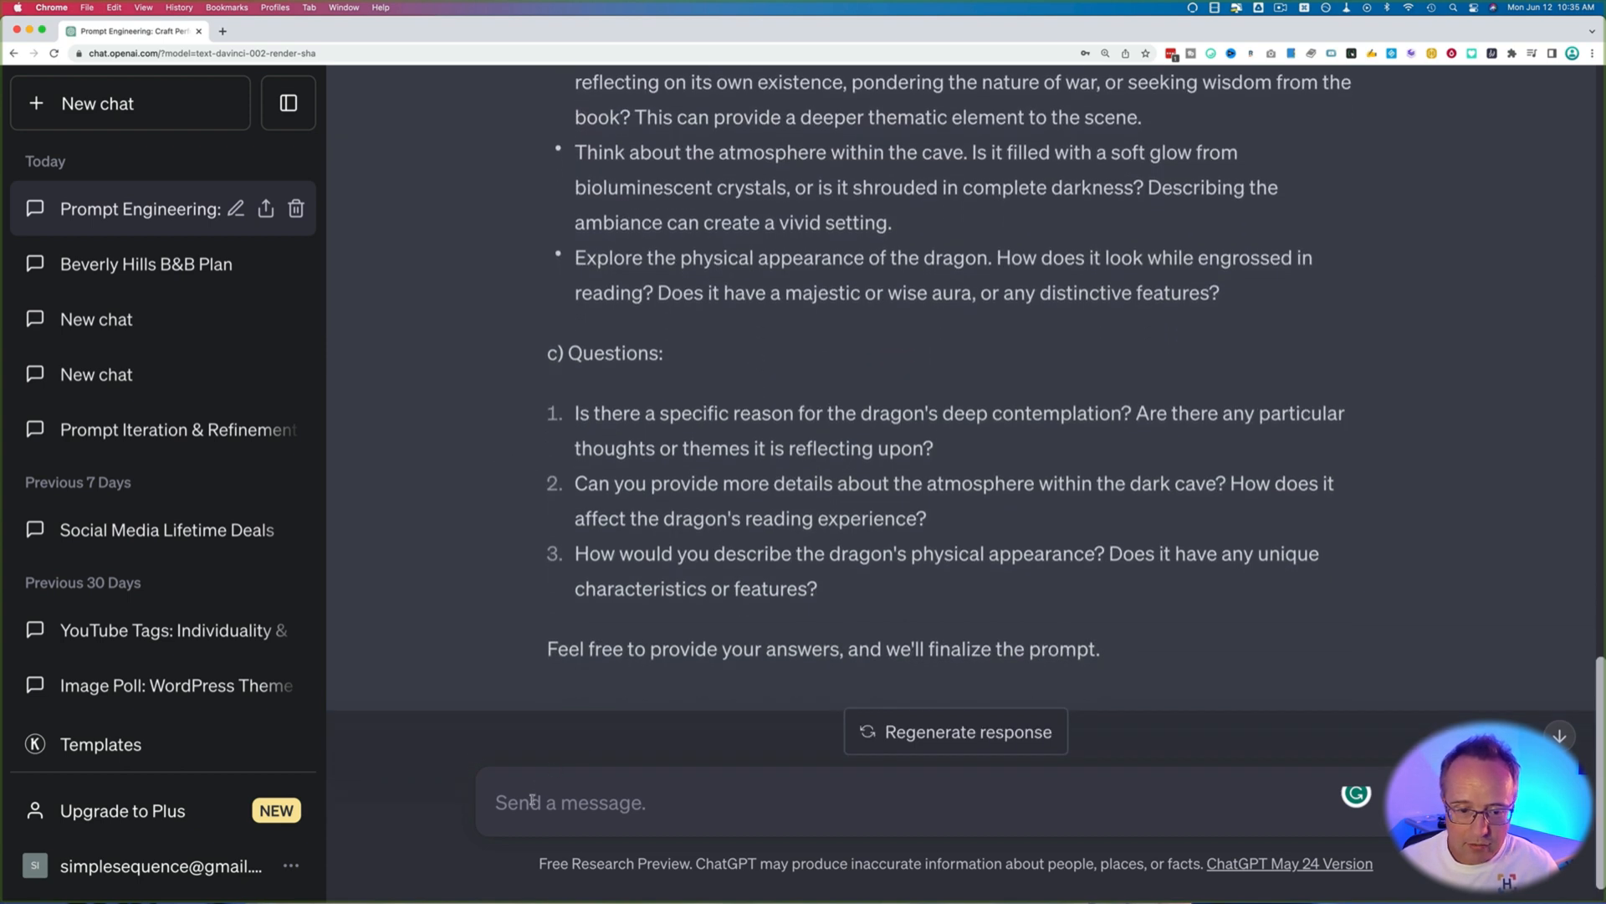
Step: Answer the follow-ups with 'soft torch light flickering throughout the cave', then send 'all done! thanks'
type("1. something it read in the book")
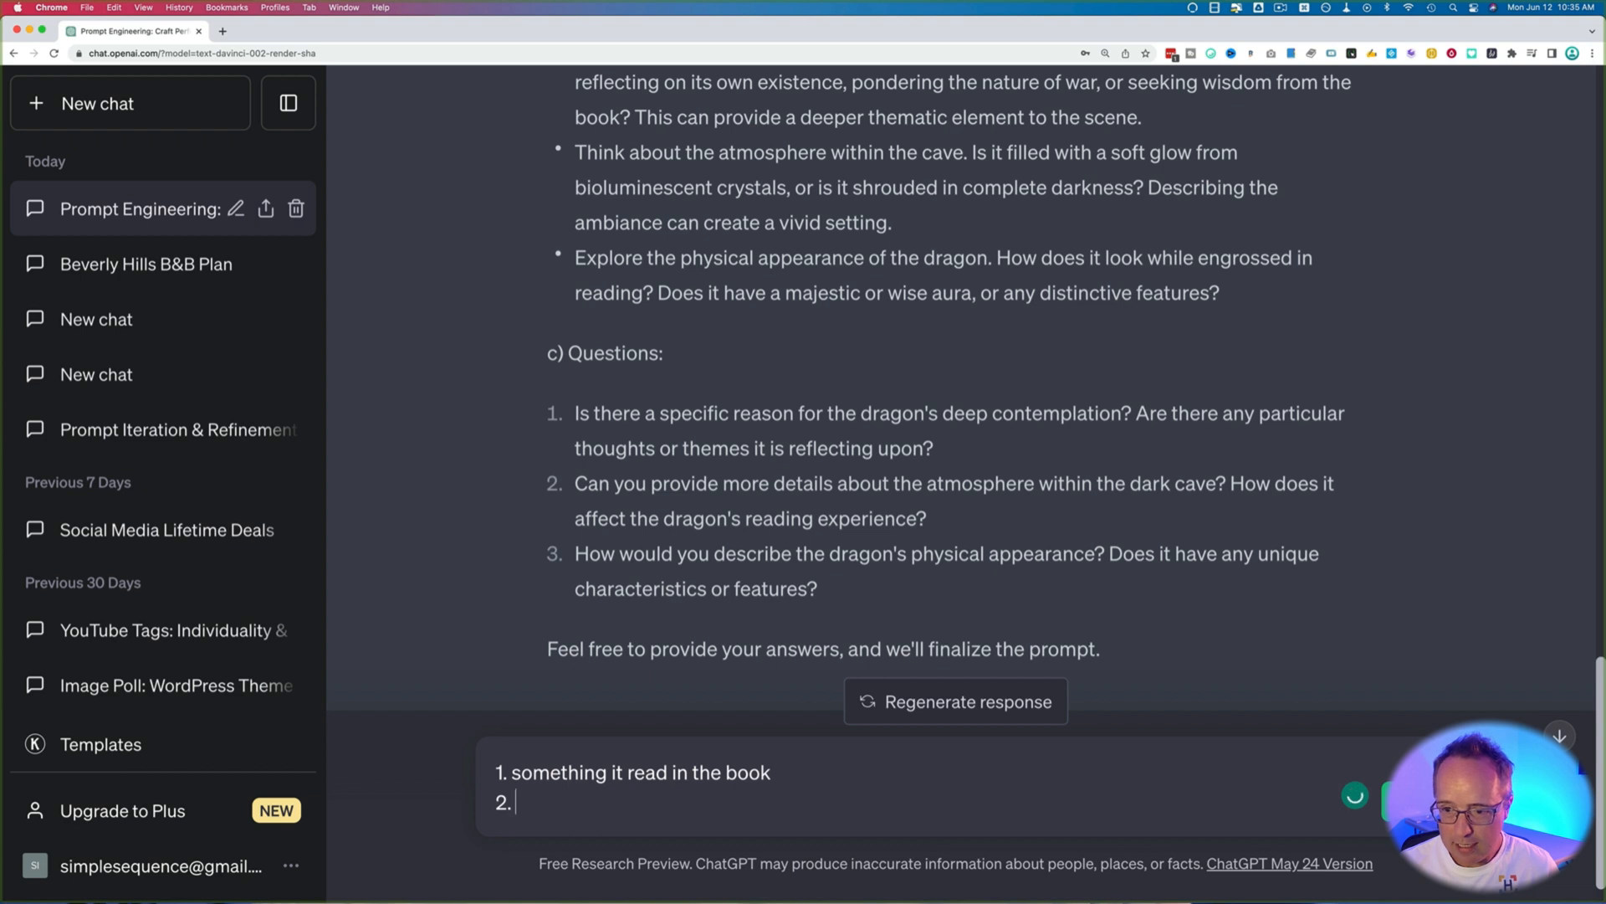
type("soft torch light flickering throughout the cave")
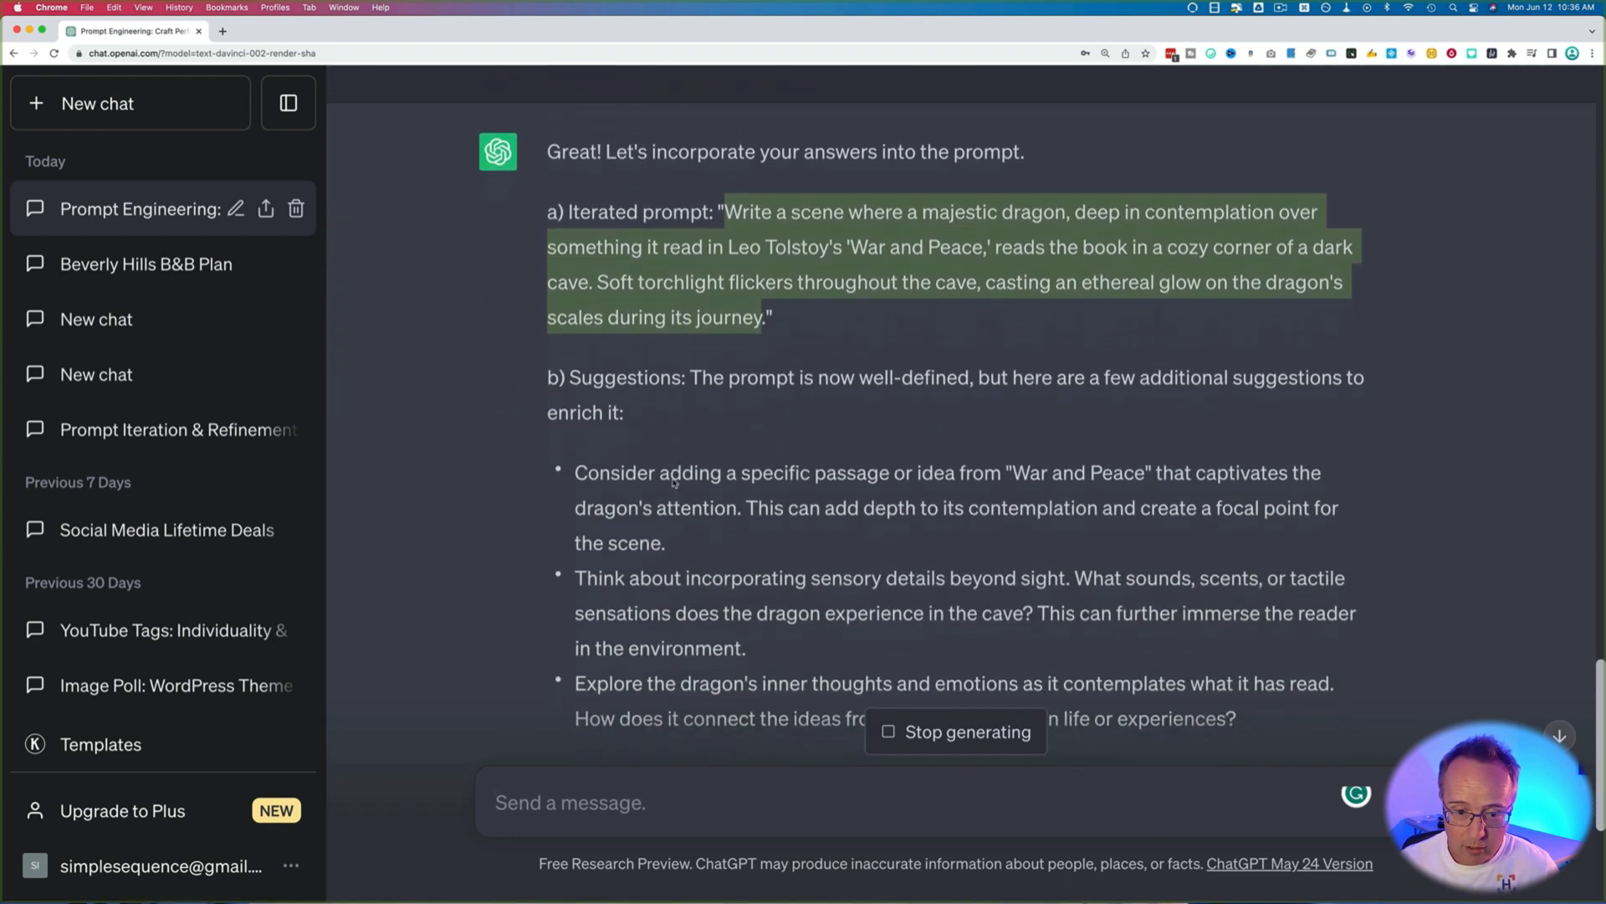
scroll("down", 3)
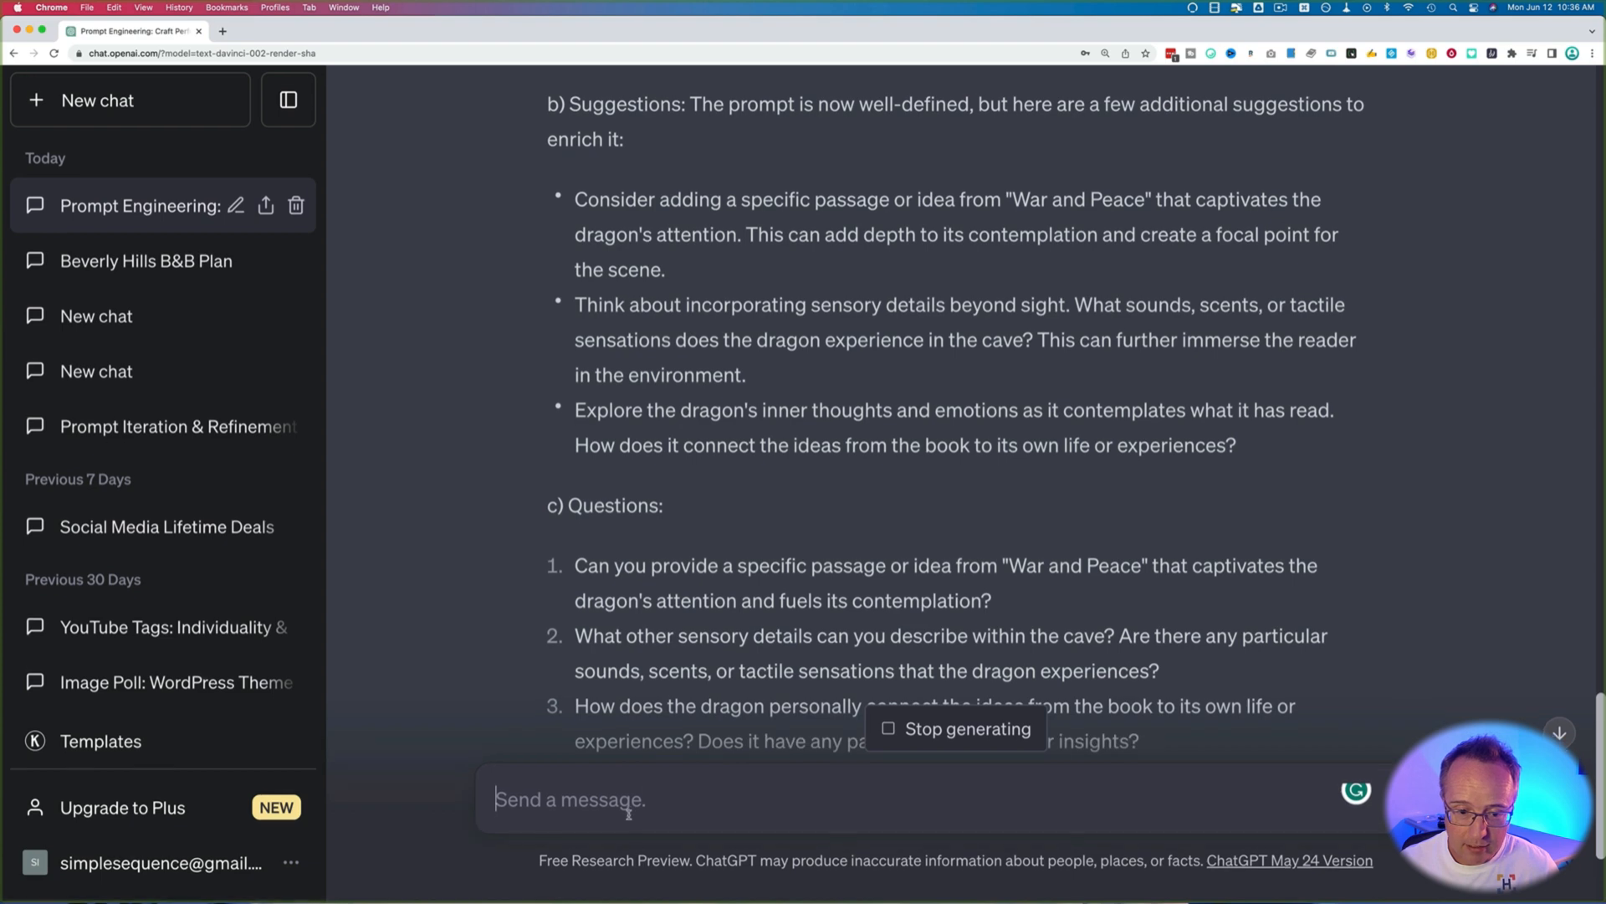
type("all done! thankf")
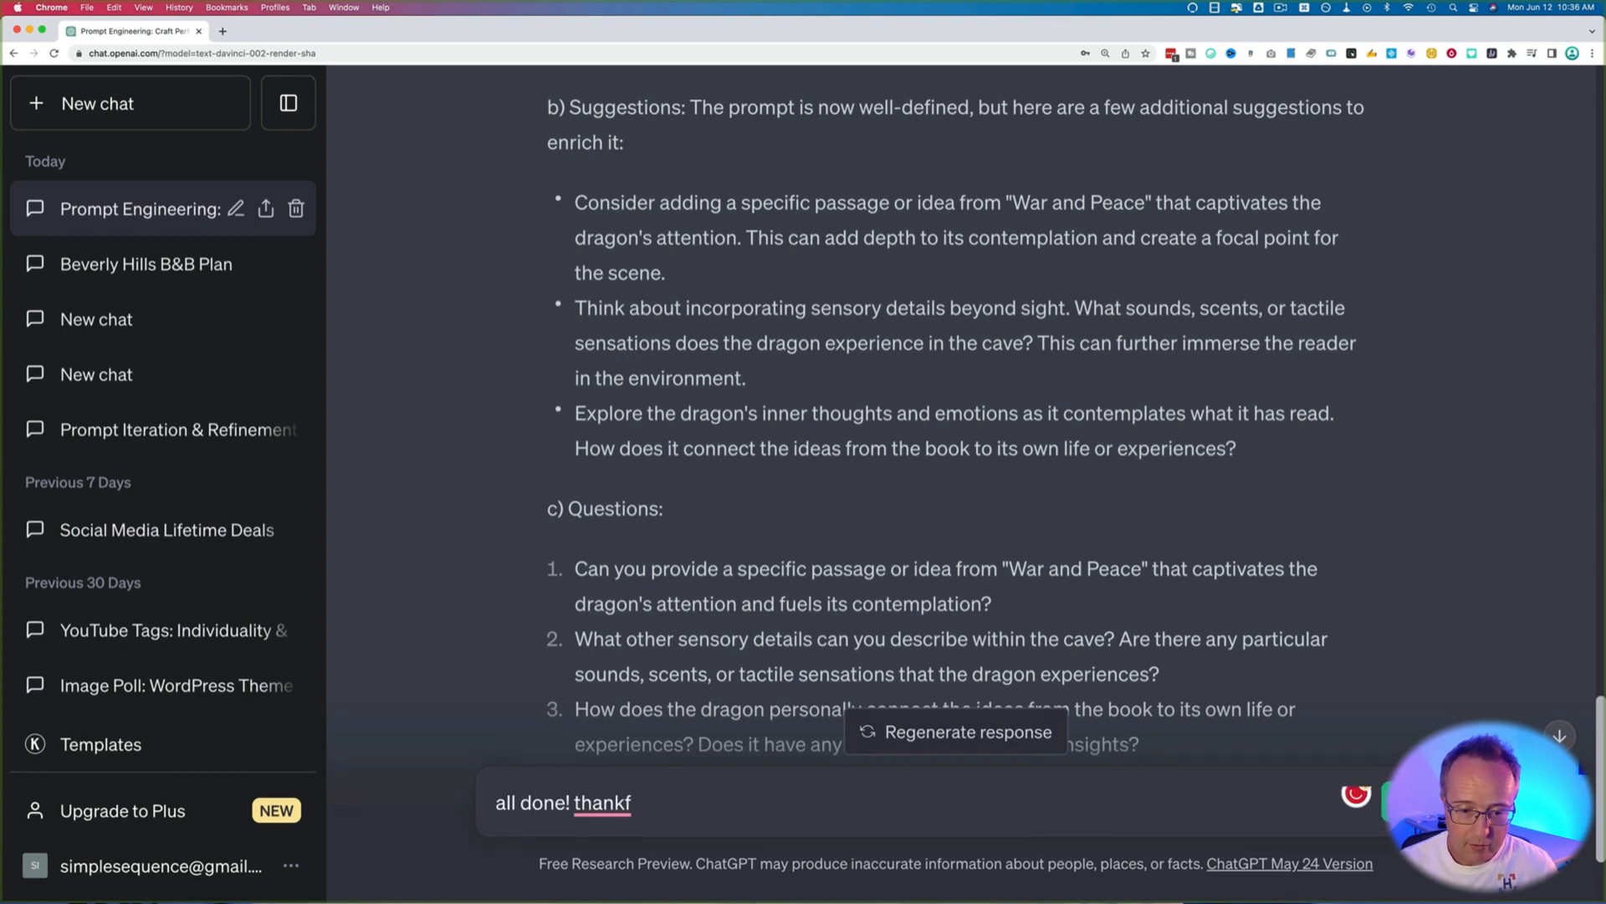
key("Enter")
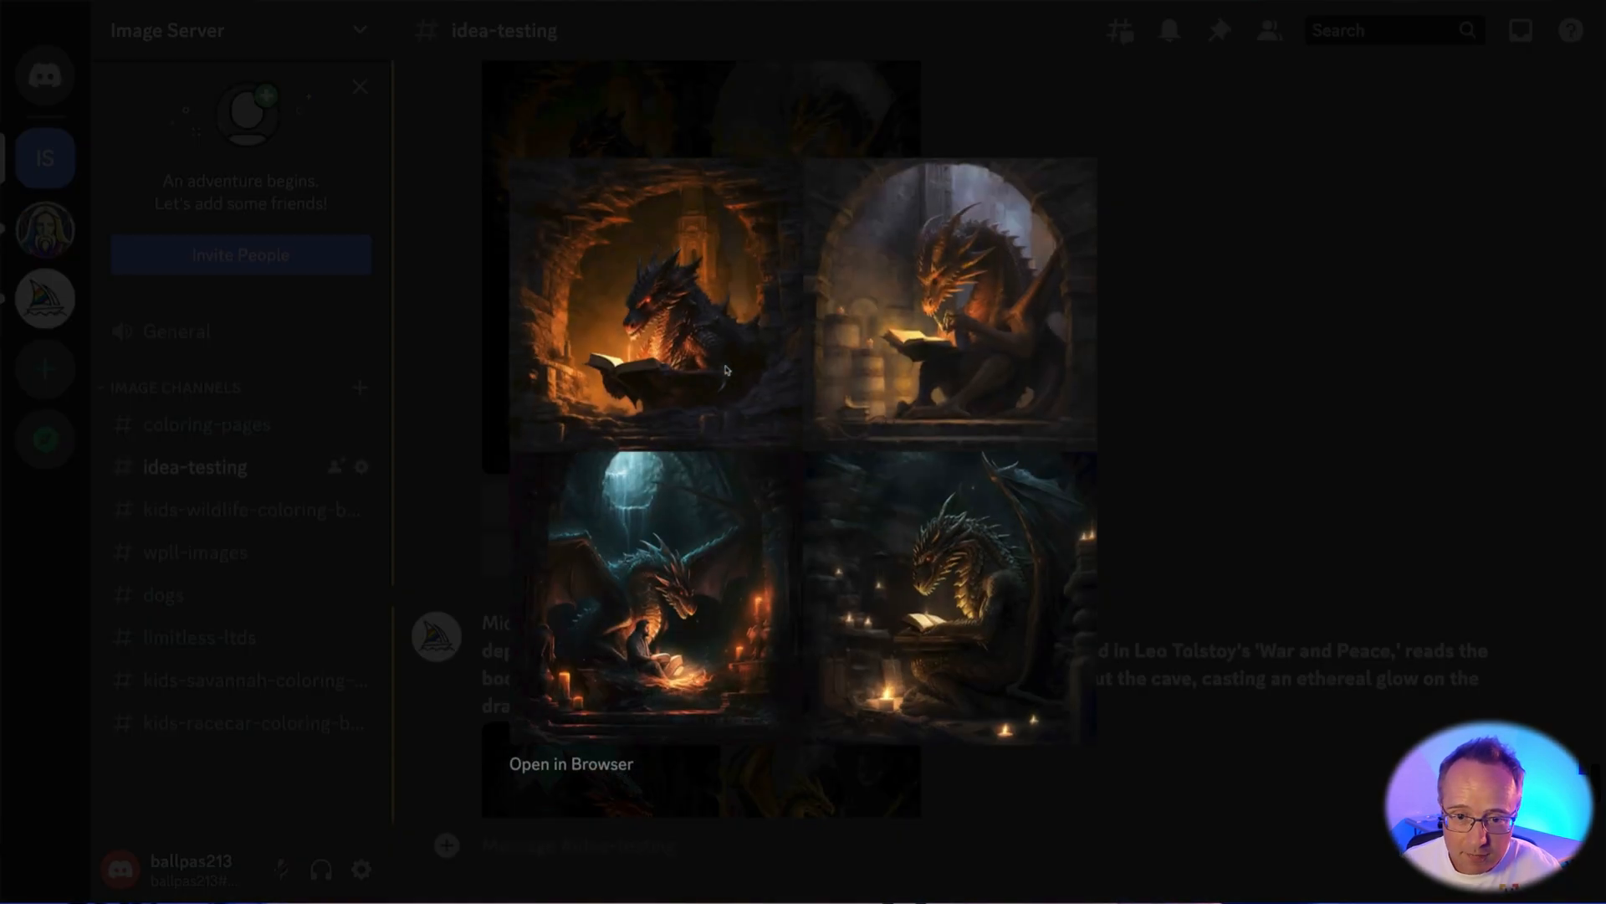
mouse_move(828, 628)
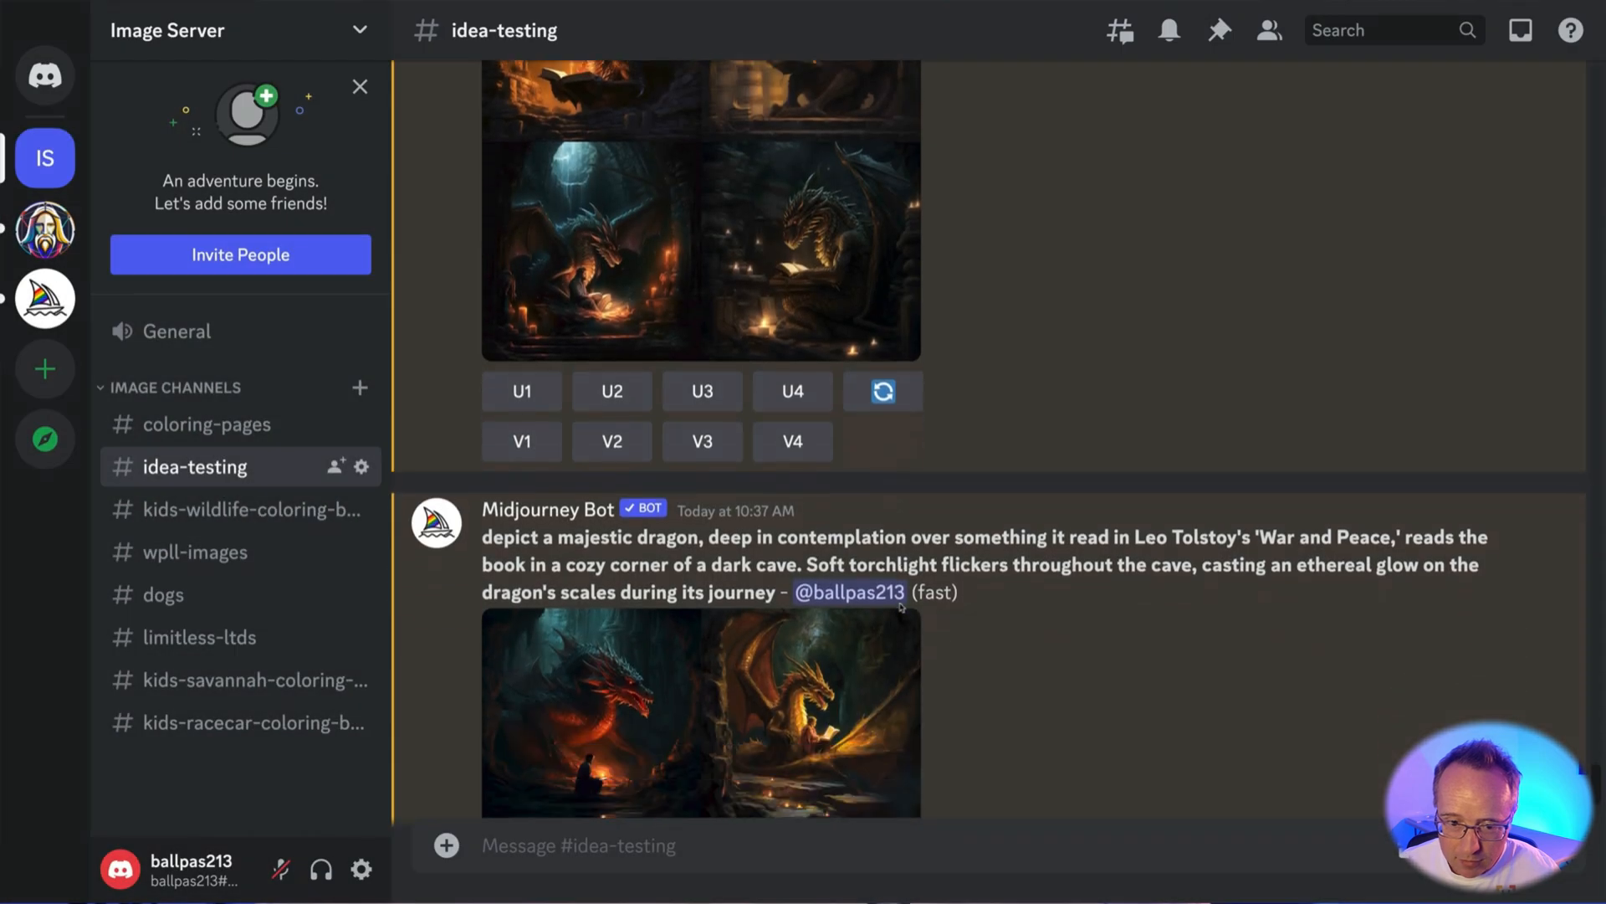
Step: Scroll down to the Midjourney four-image dragon grid in the idea-testing channel
scroll("down", 3)
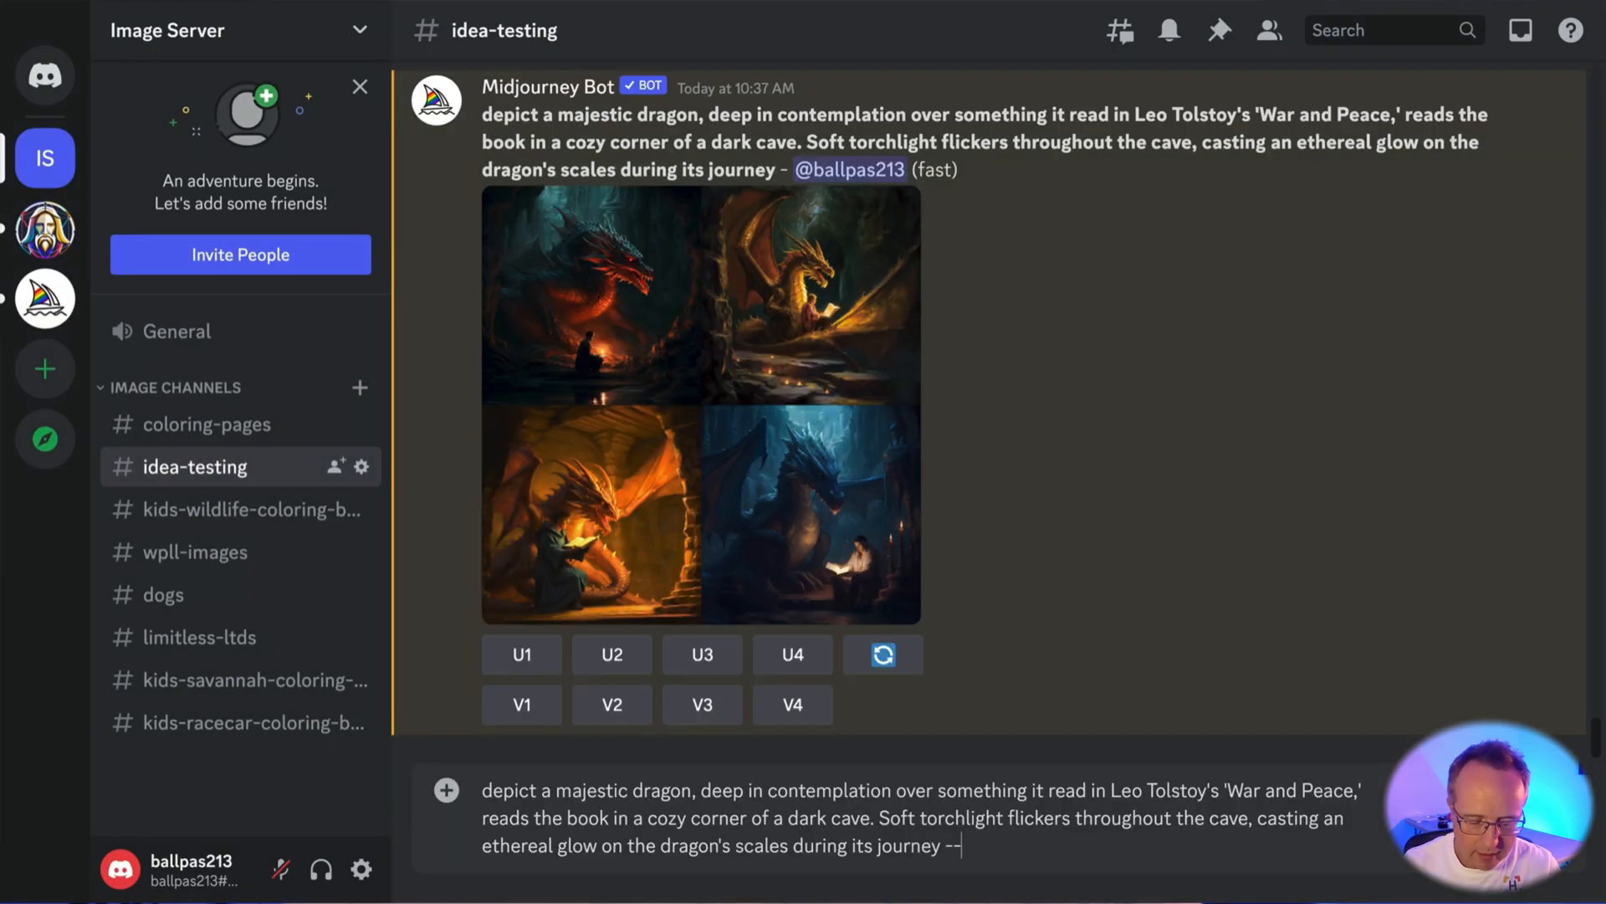
Step: Resubmit the dragon prompt via /imagine with --ar 16:9 --c 10 appended
type("ar 16:9")
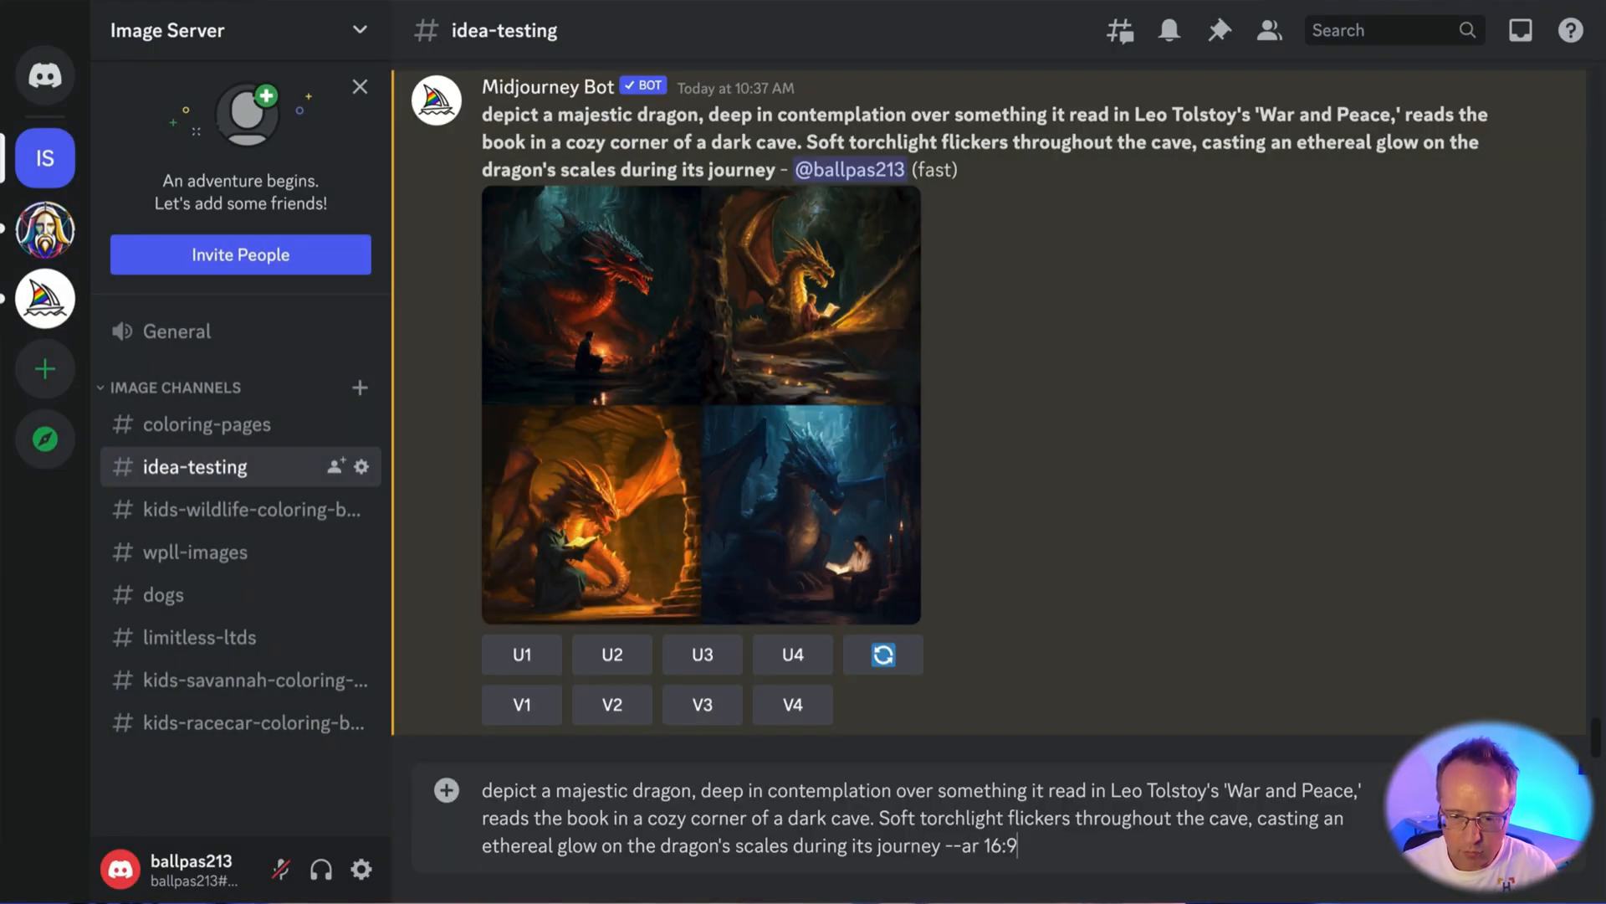
type("--c 10")
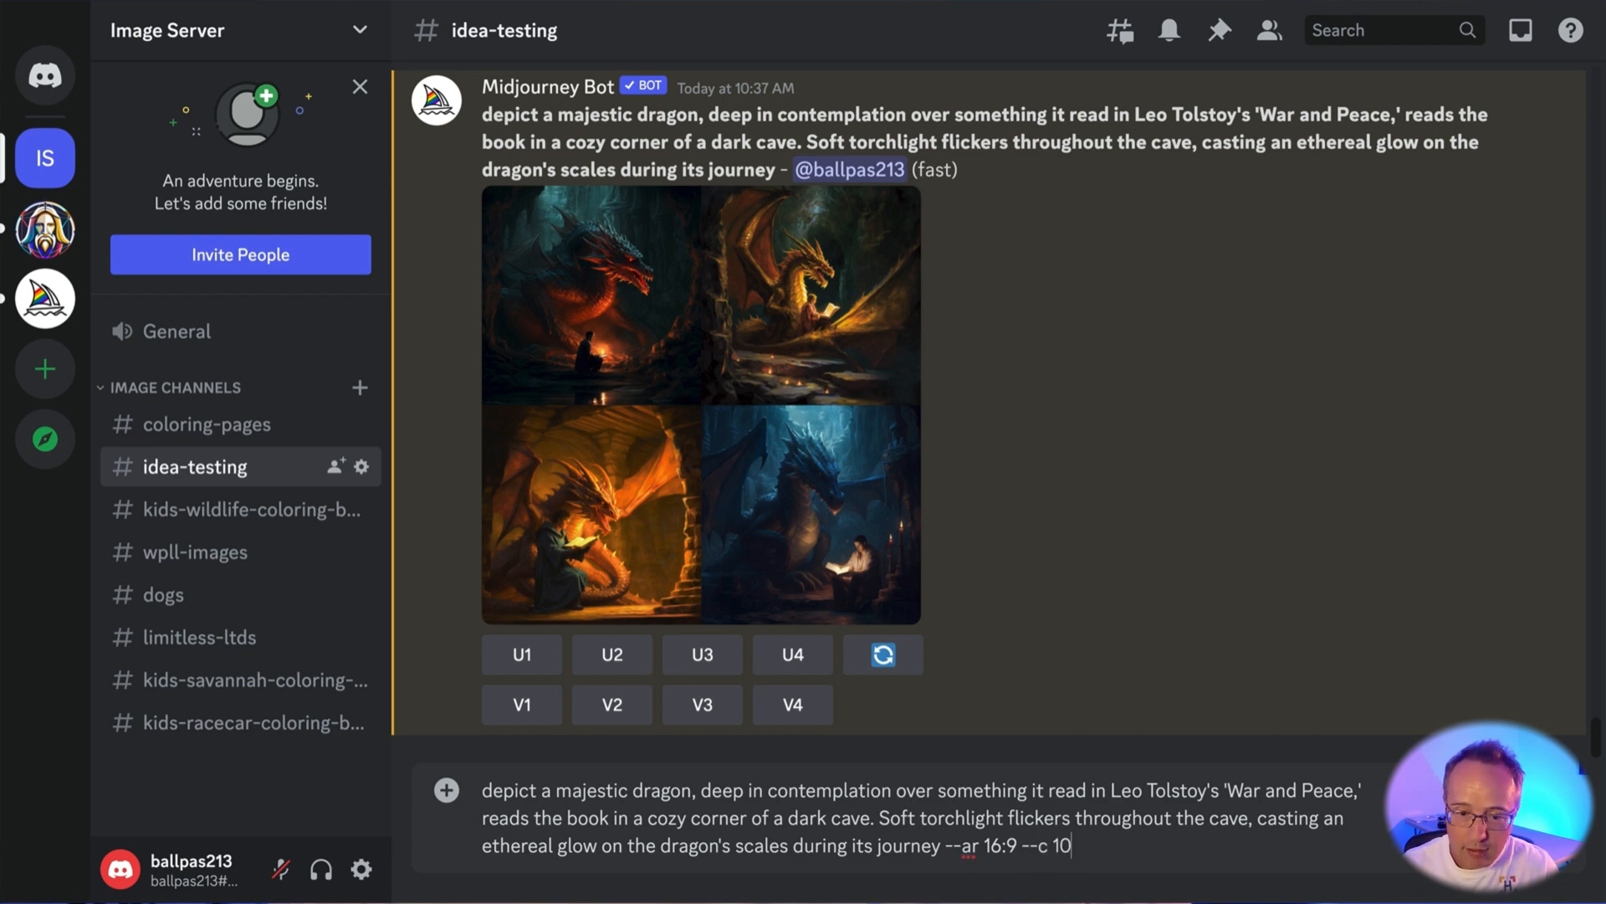
key("Enter")
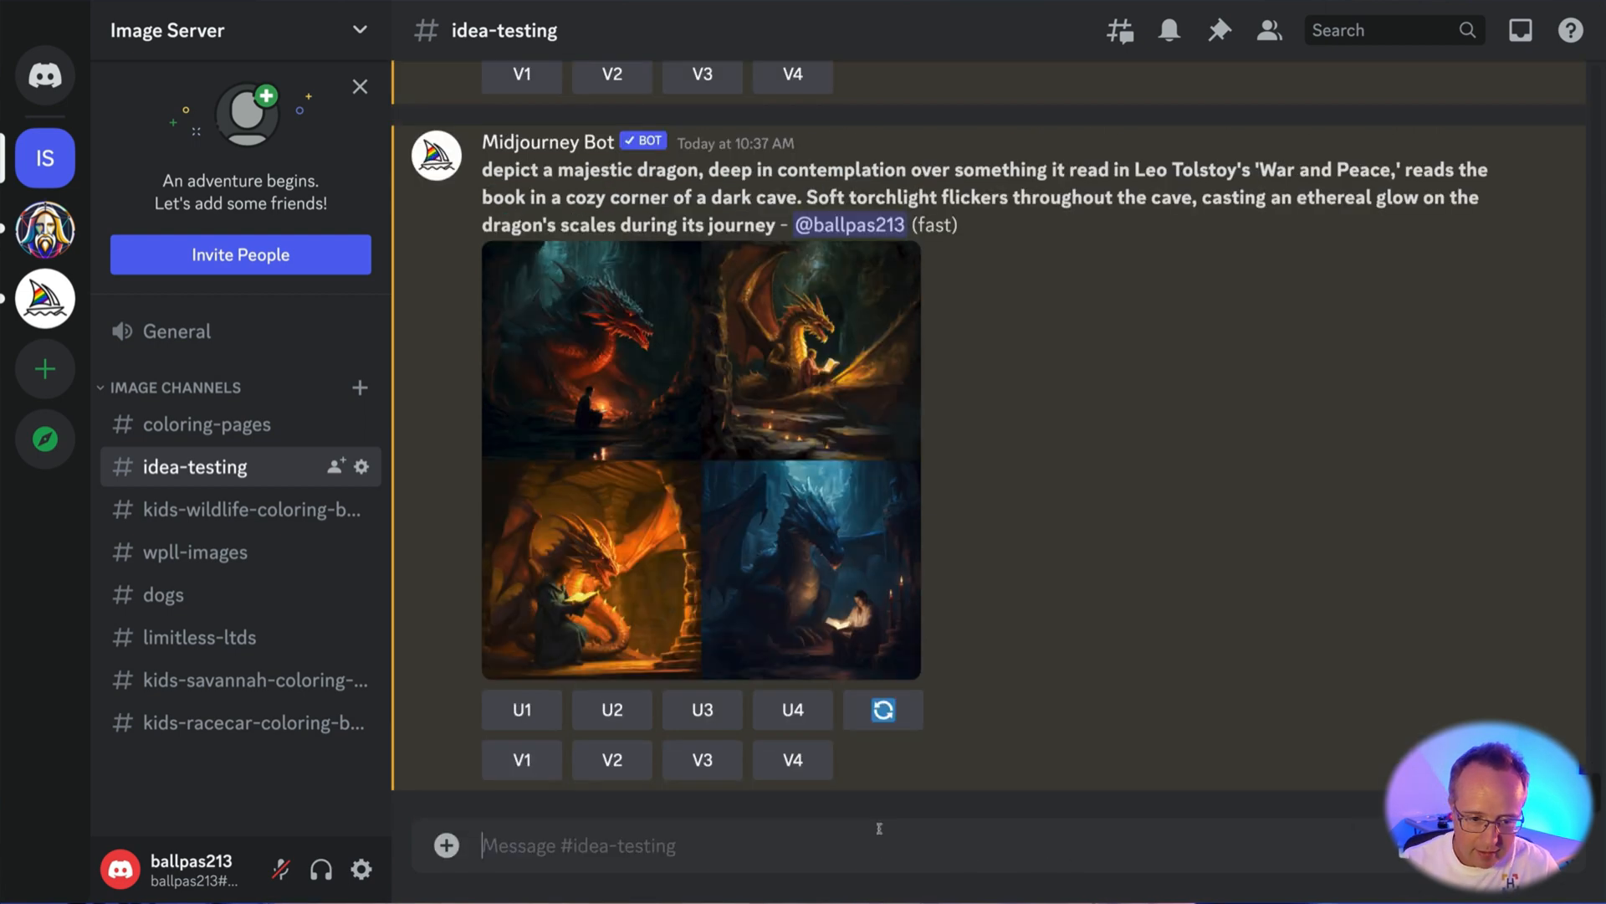
type("/imagine")
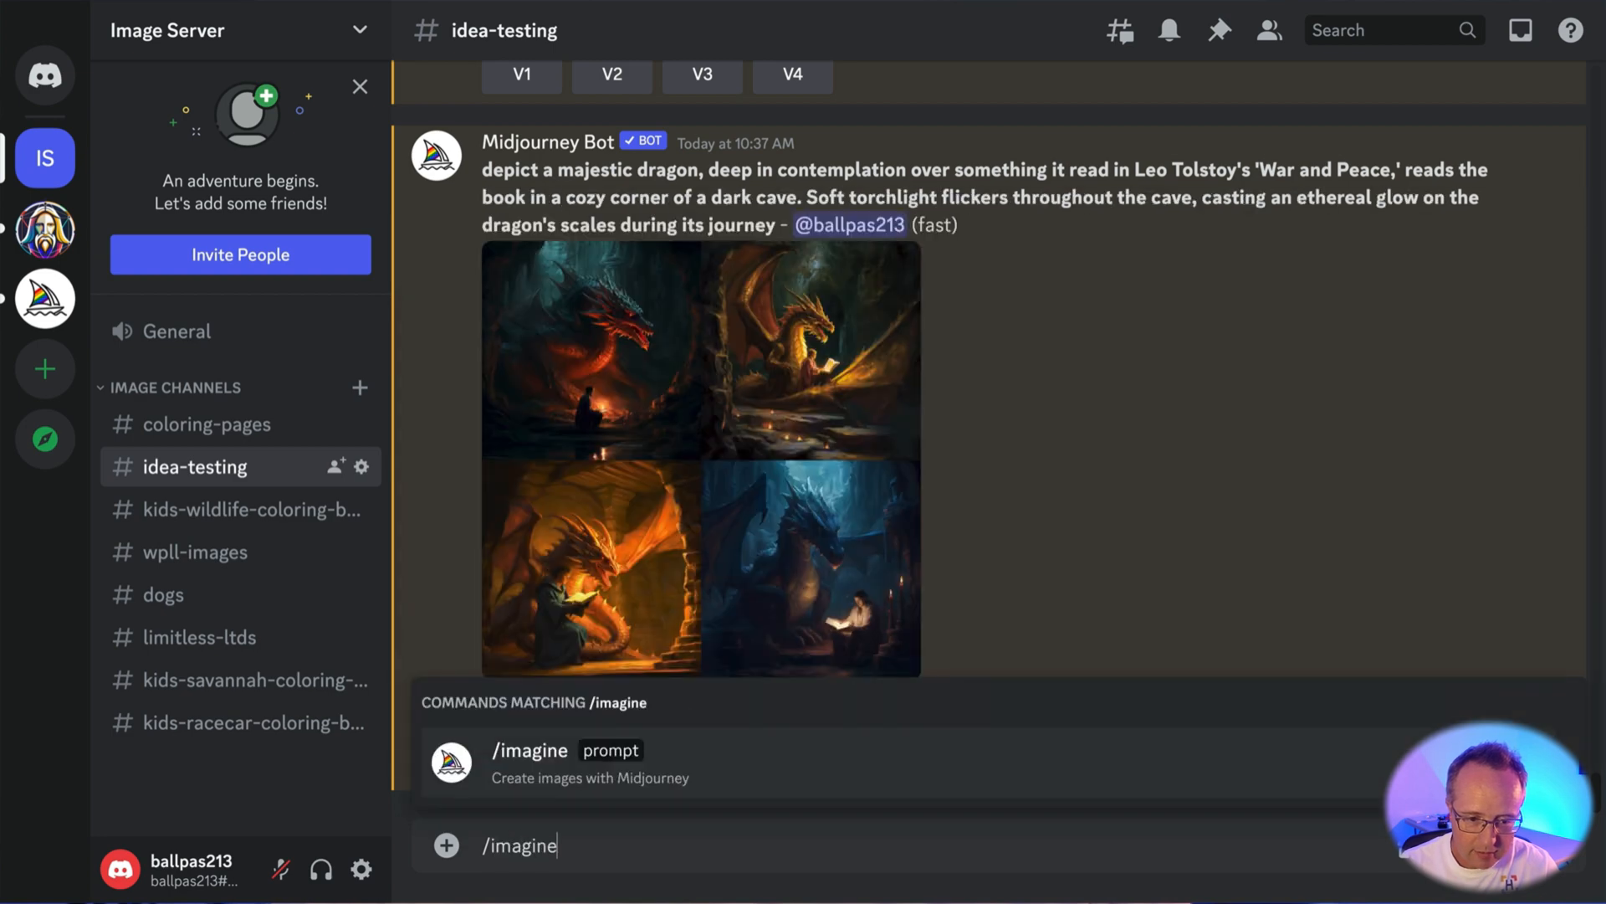
key("Enter")
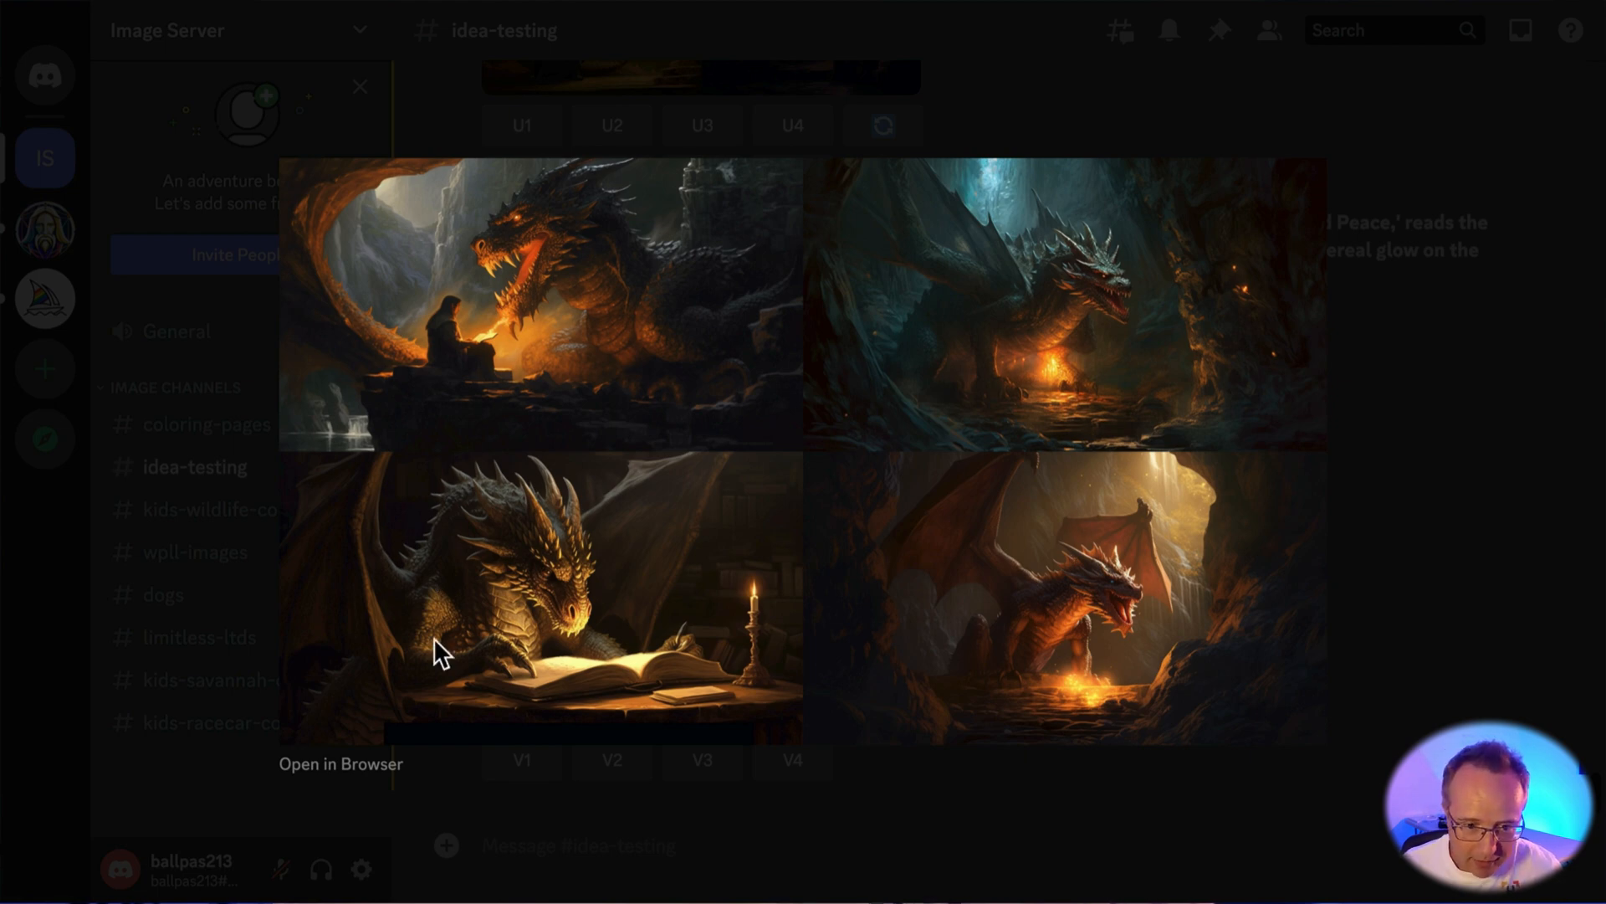
mouse_move(481, 636)
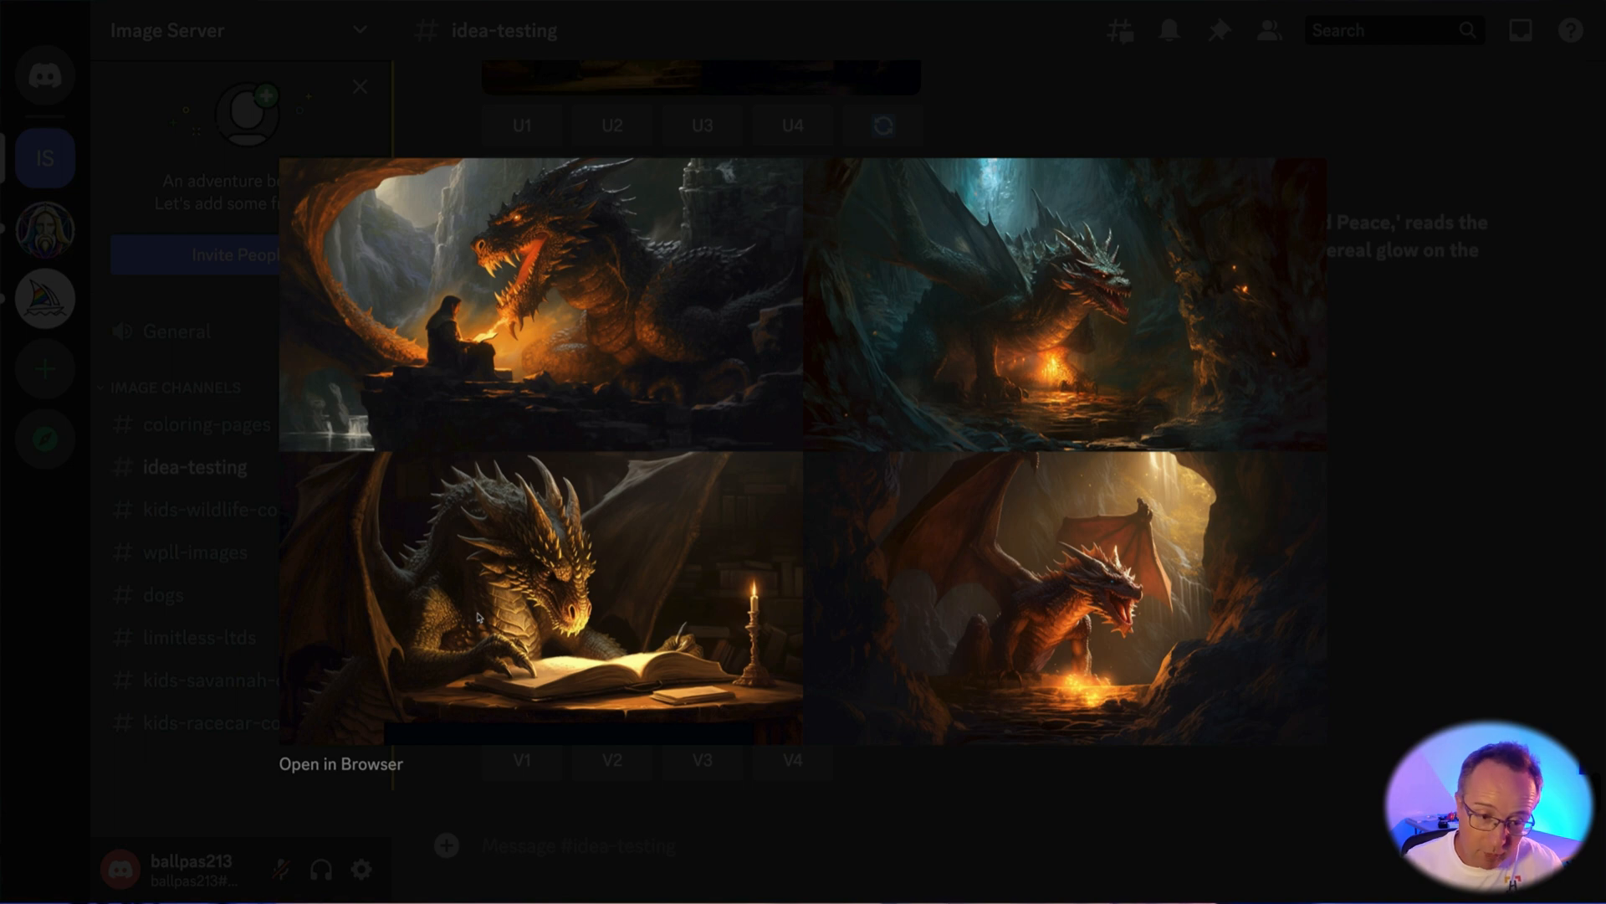